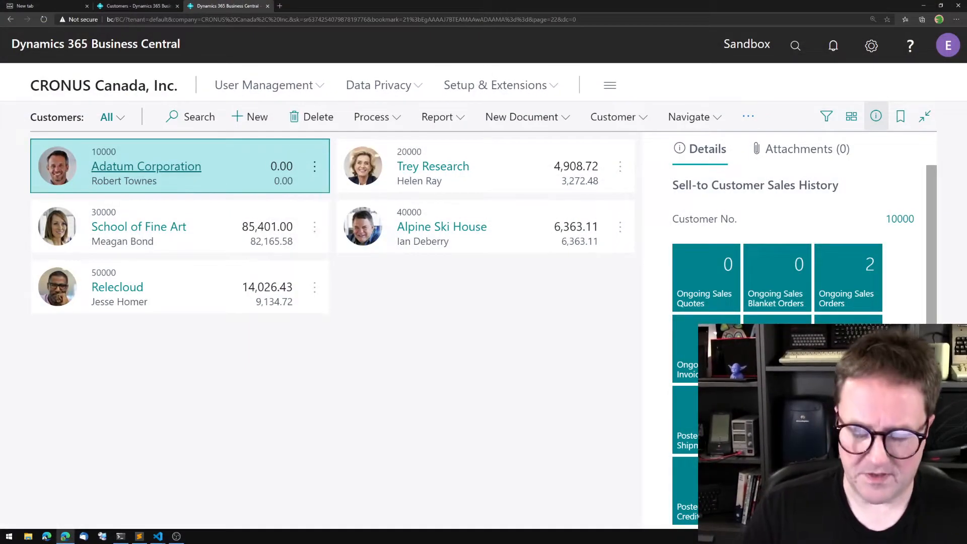
Step: Review the user's allowed companies in My Settings, then leave without changing anything
click(872, 45)
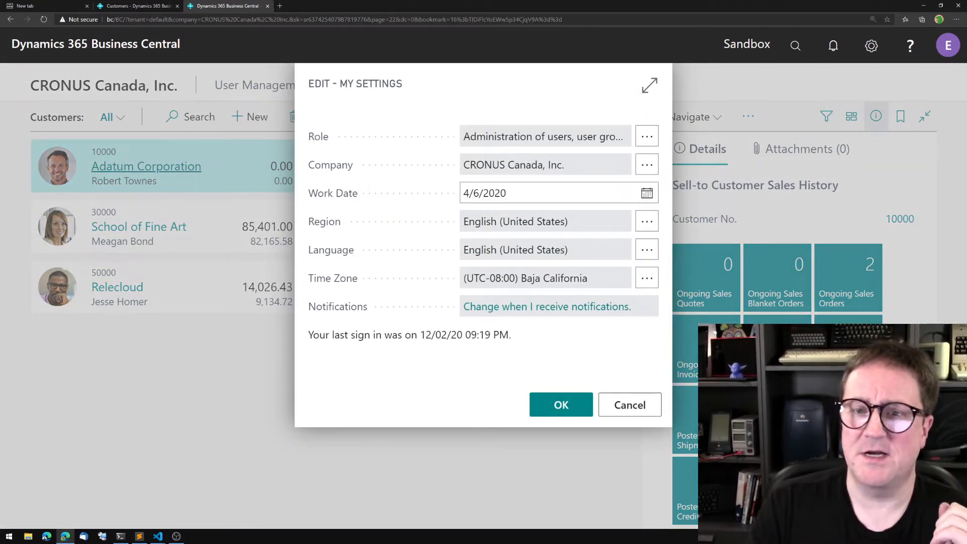
click(647, 164)
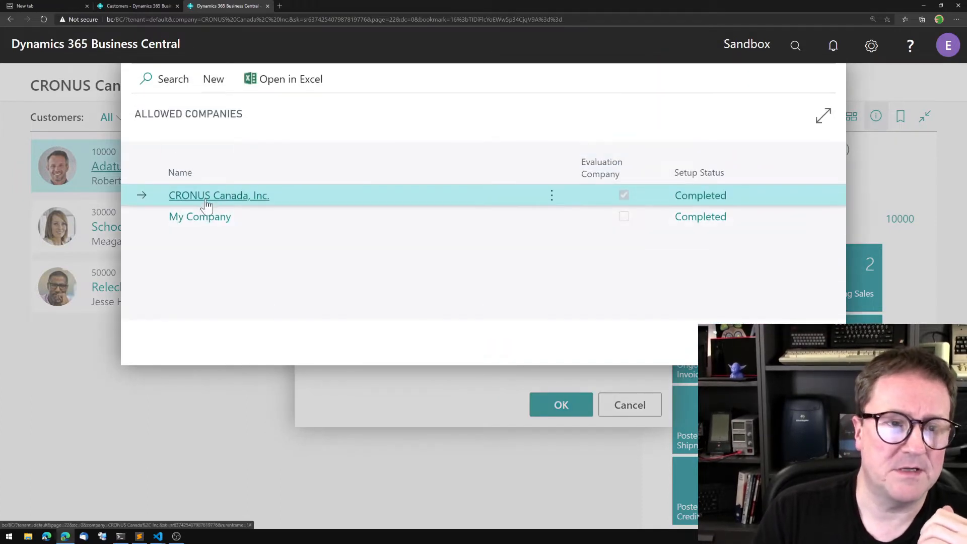
mouse_move(246, 225)
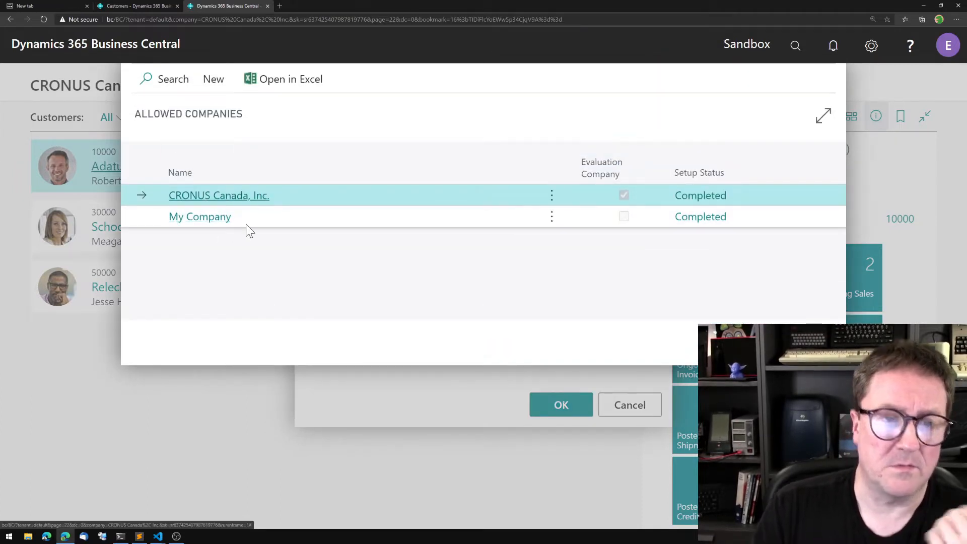
click(561, 405)
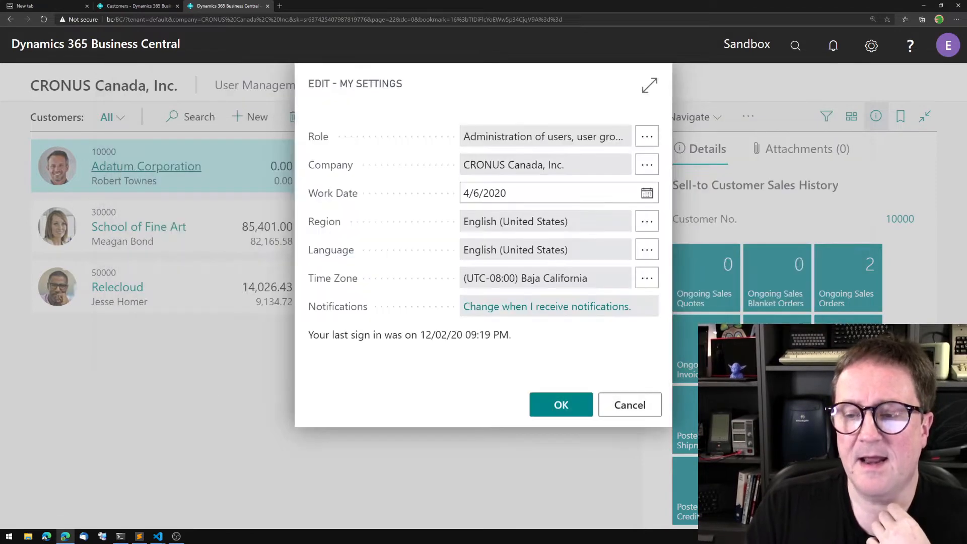
mouse_move(629, 405)
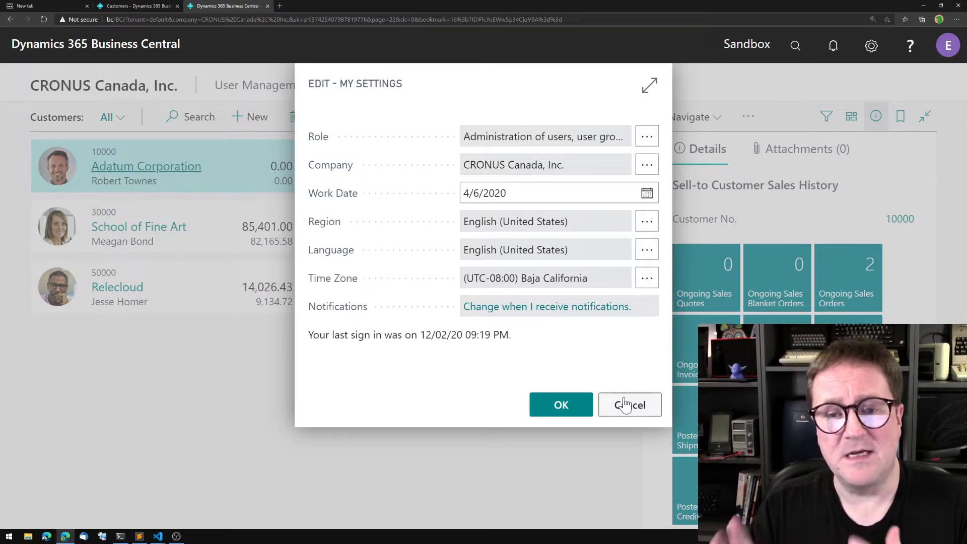
click(629, 405)
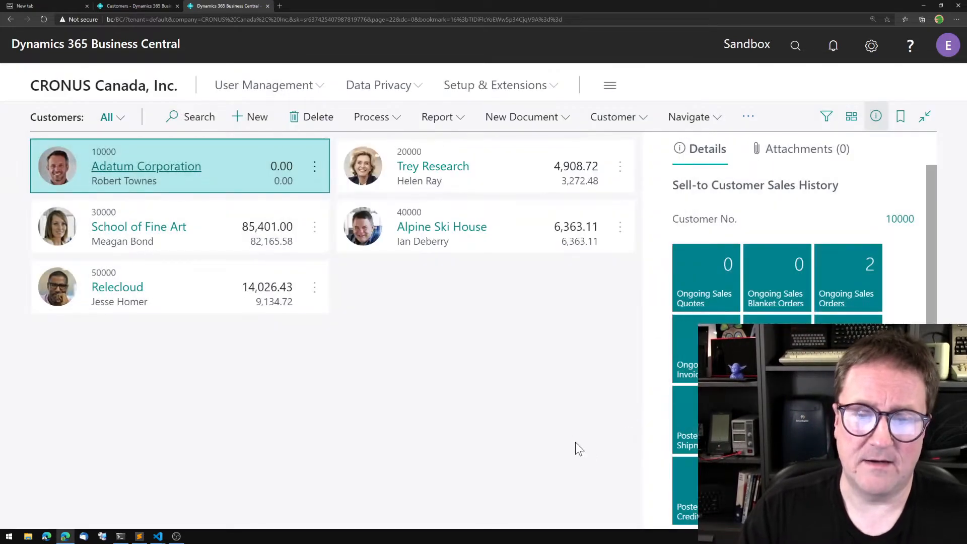
mouse_move(567, 430)
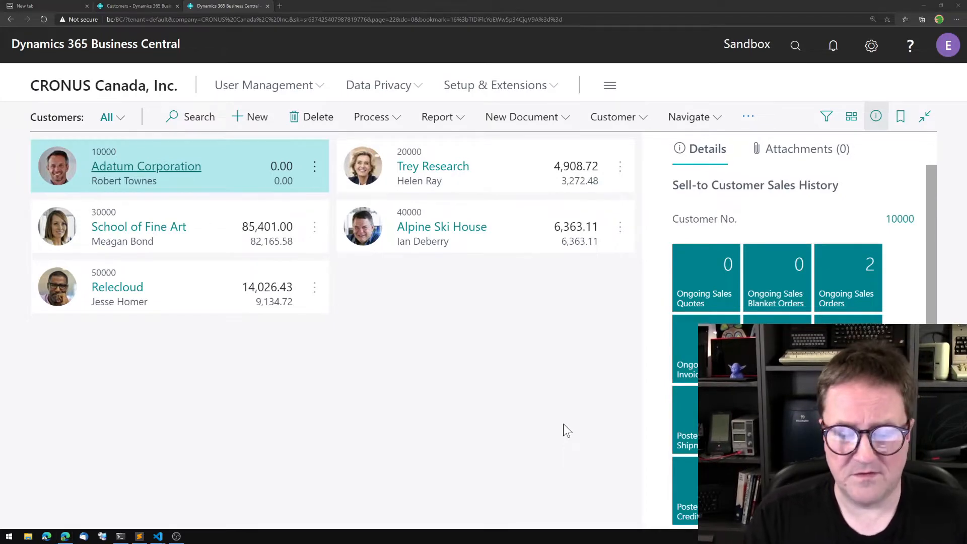
Step: In OnOpenPage, declare Customer: Record Customer, add Customer.FindFirst() and Message('%1', Customer.Name)
click(157, 535)
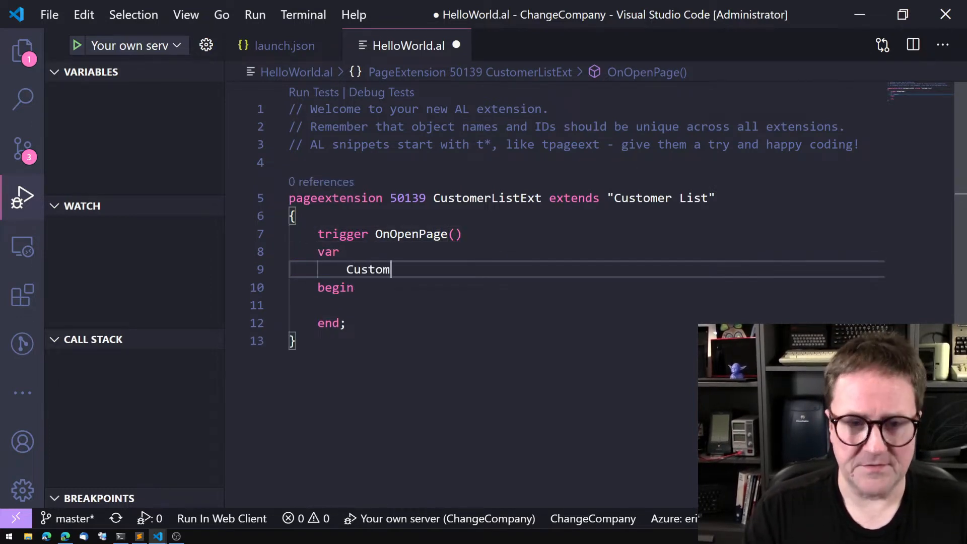
text(er : C)
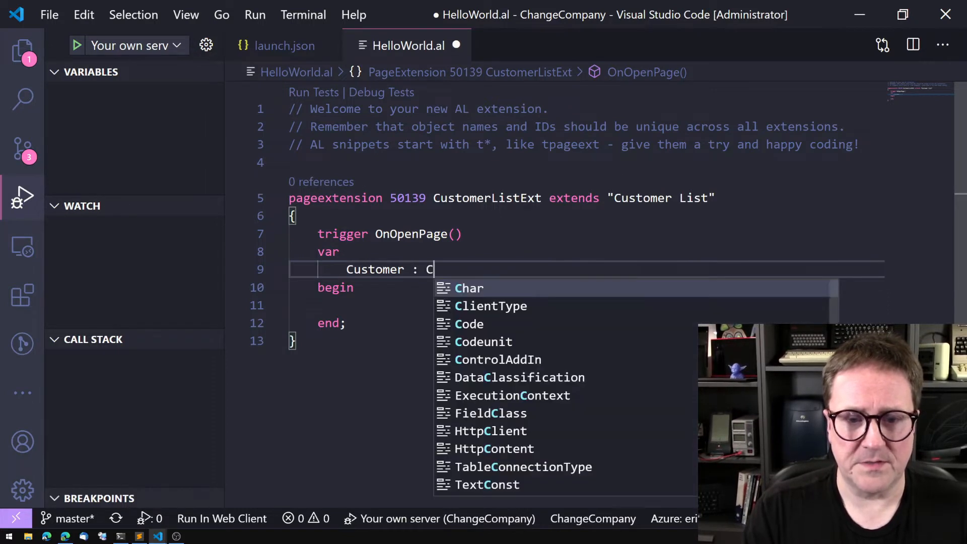
text(Record)
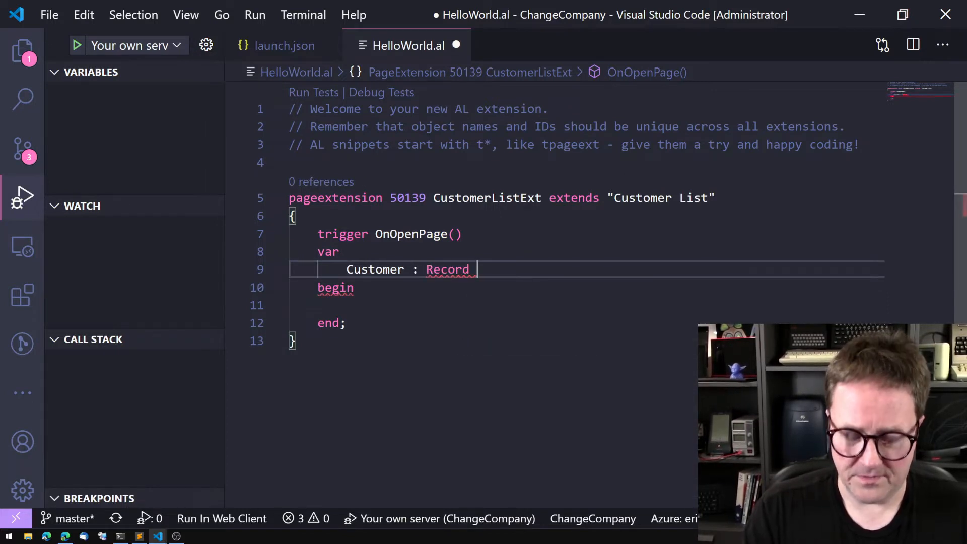
text(Customer;)
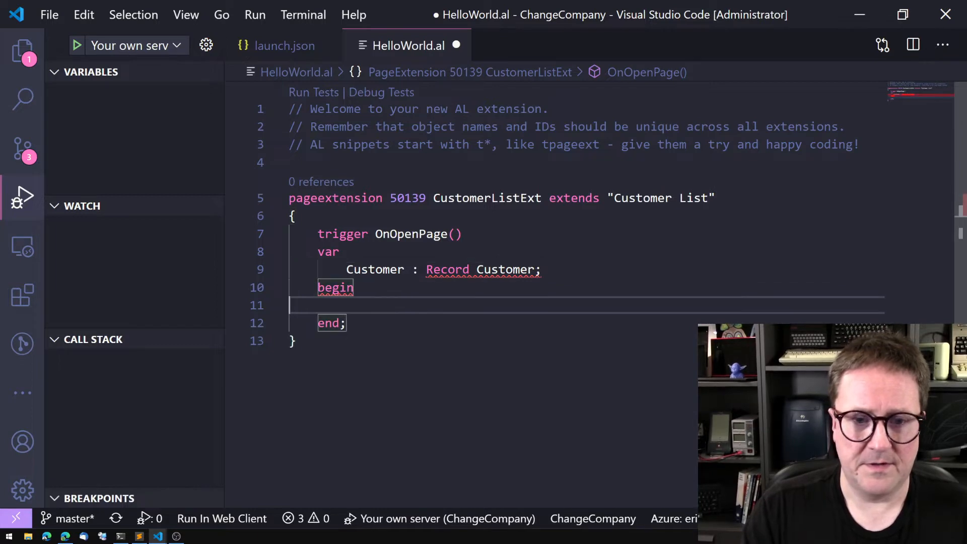
text(Customer.FindFirst();)
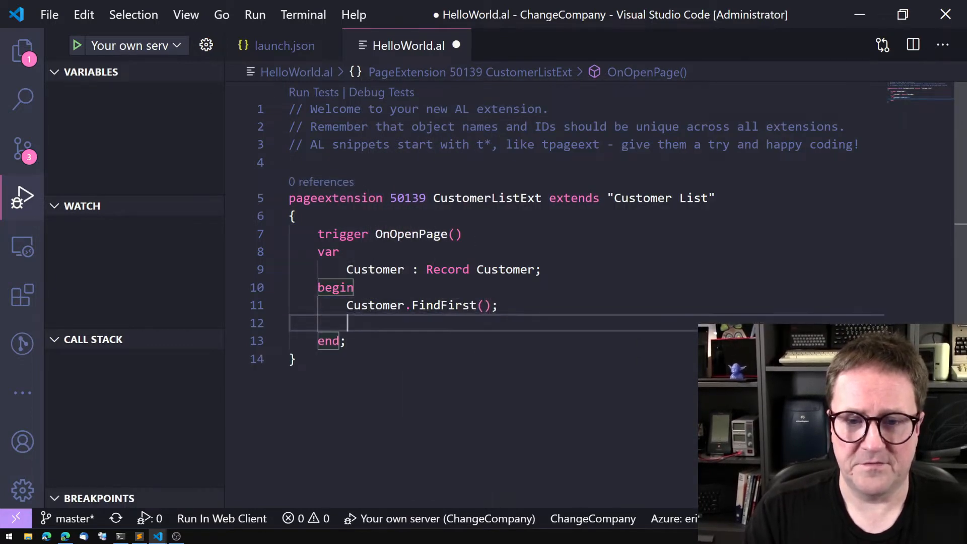
text(Message(''))
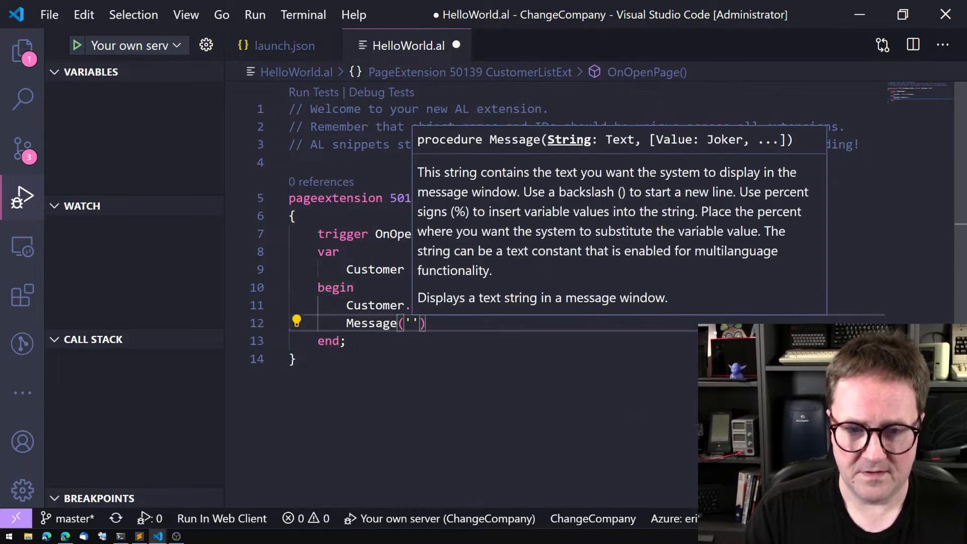
text(%1)
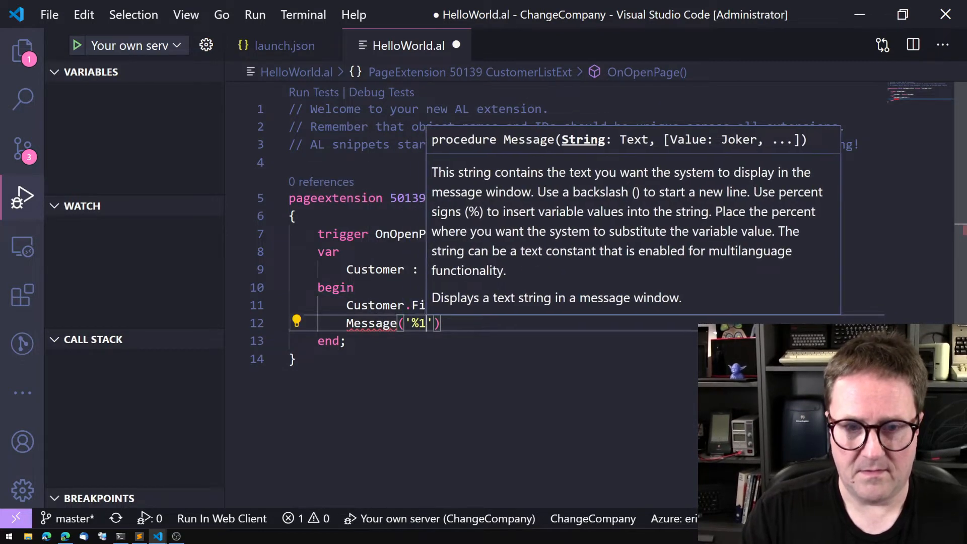
text(,Customer.N)
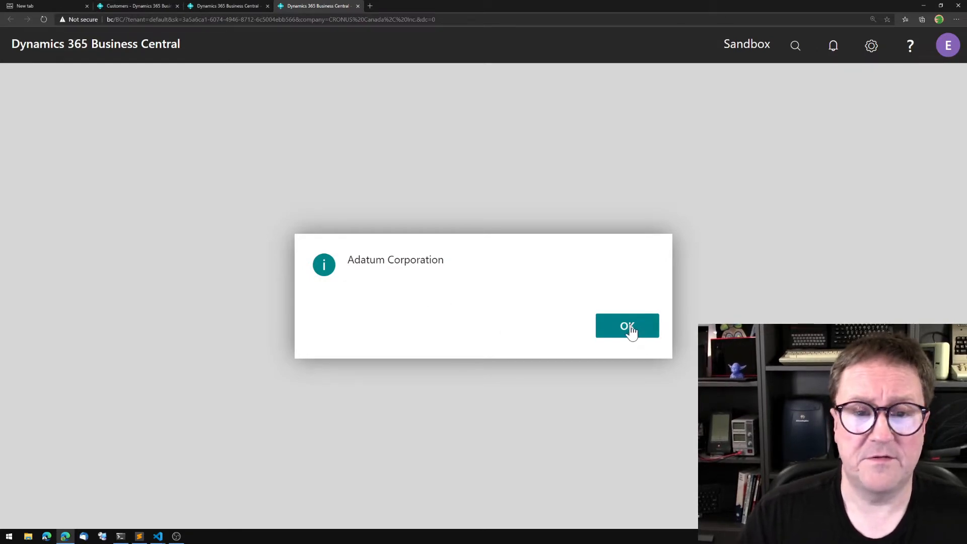
Step: Acknowledge the 'Adatum Corporation' message to reach the Customers list
click(627, 325)
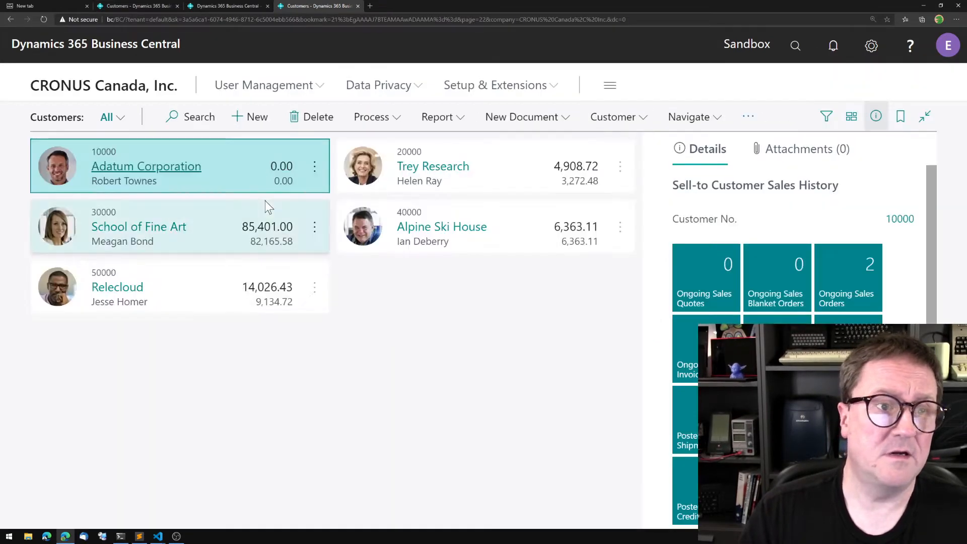
mouse_move(154, 157)
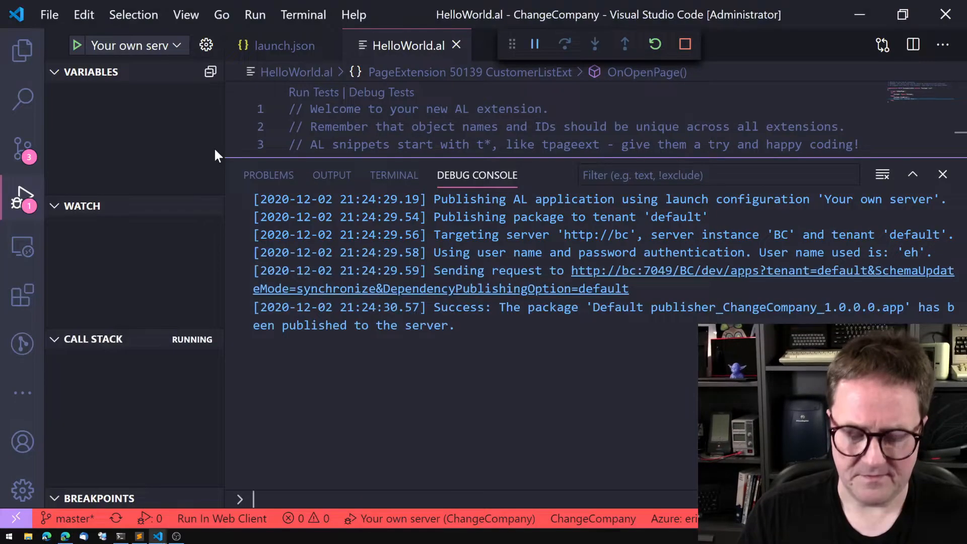
Step: Add Customer.ChangeCompany('My Company') before FindFirst and publish the extension again
click(943, 175)
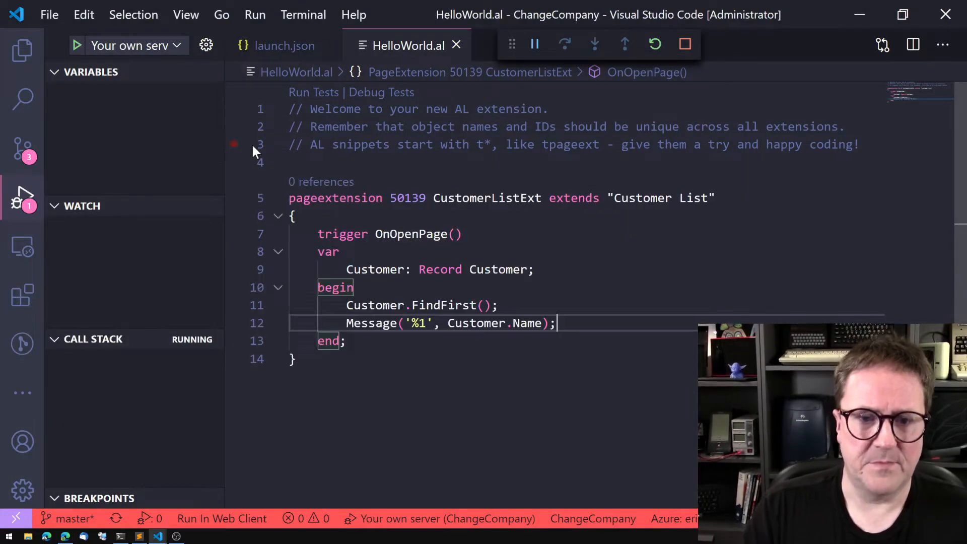
click(684, 43)
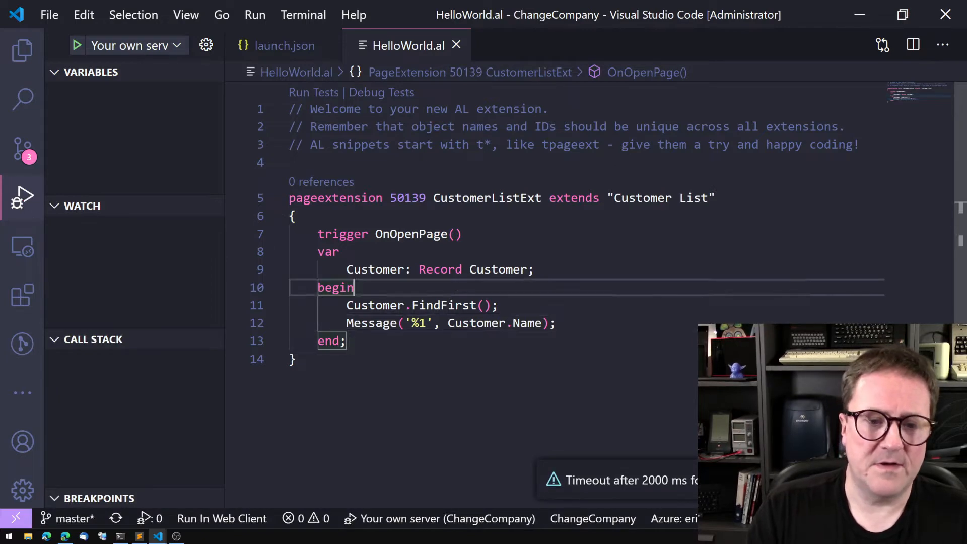
text(Customer.ChangeCompany()
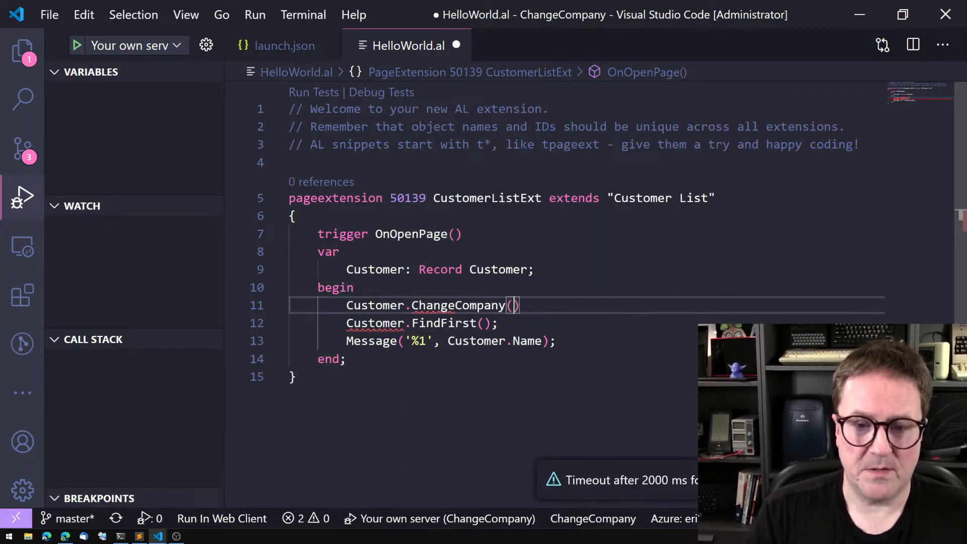
text('My Company')
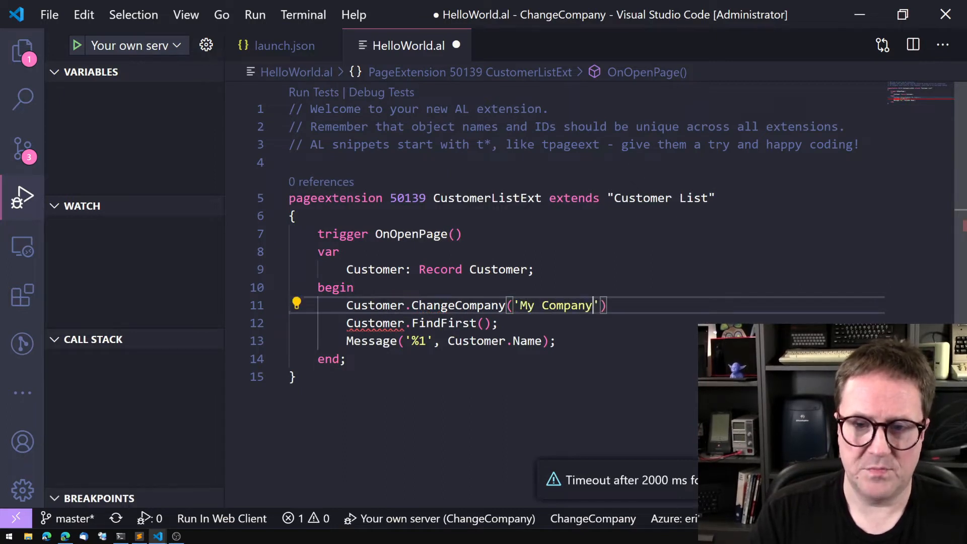
text(;)
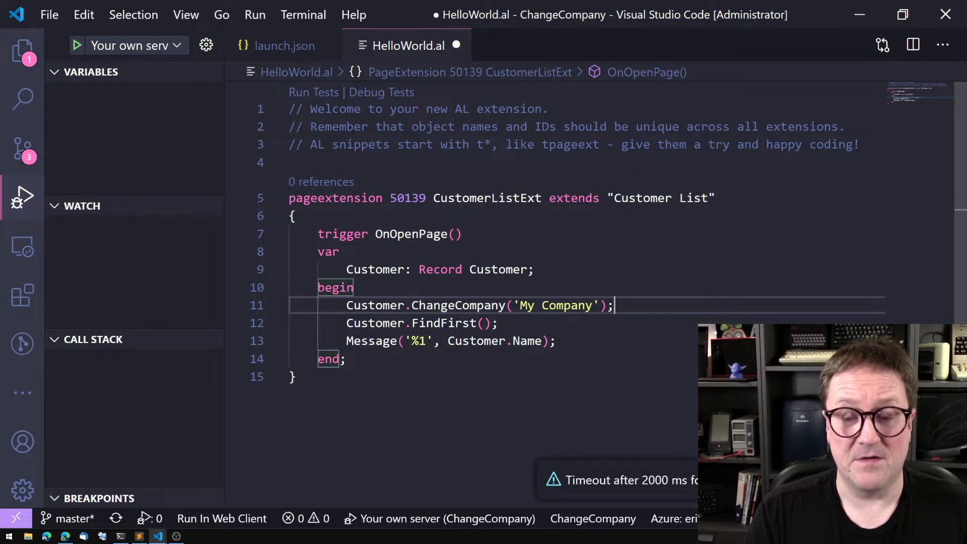
click(77, 45)
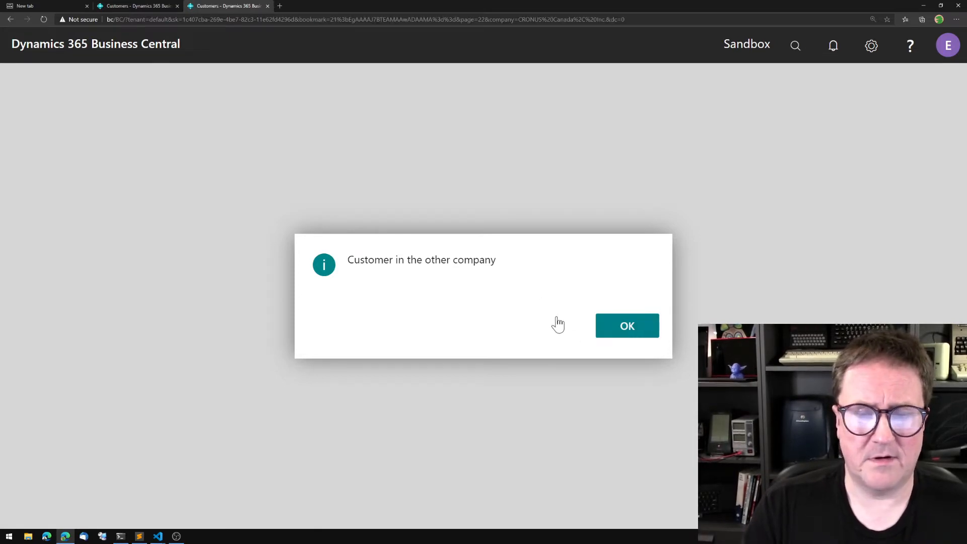
Step: Dismiss the message, choose My Company in My Settings, apply it, and acknowledge the new message
click(627, 325)
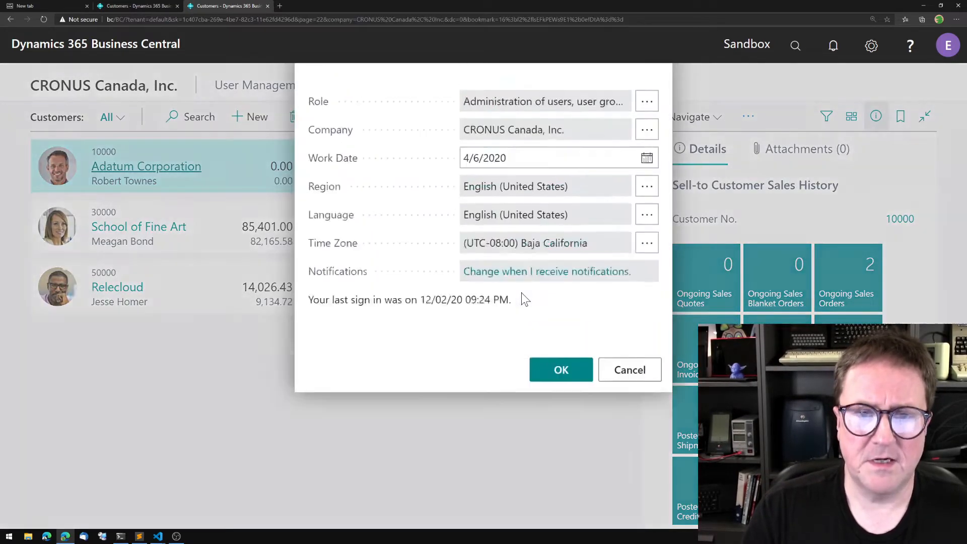
click(647, 130)
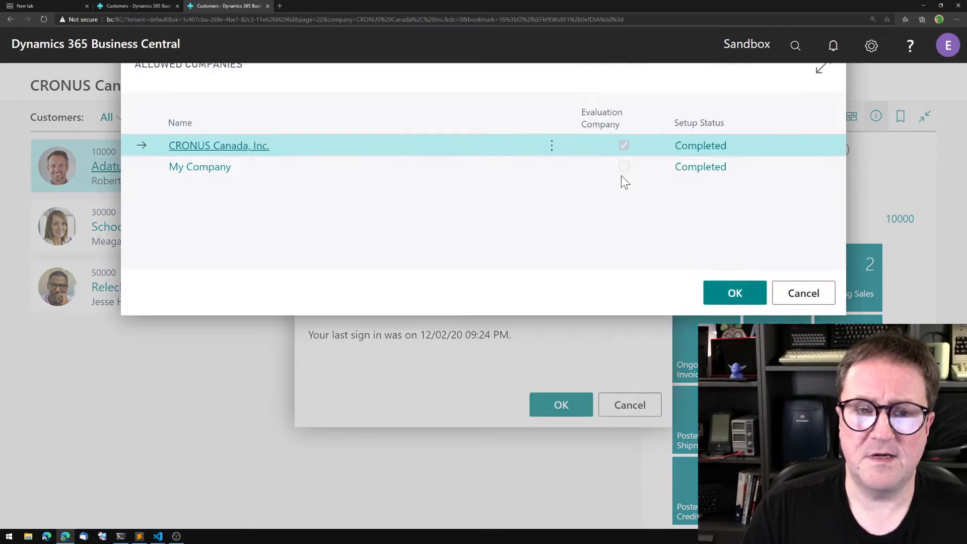
click(735, 292)
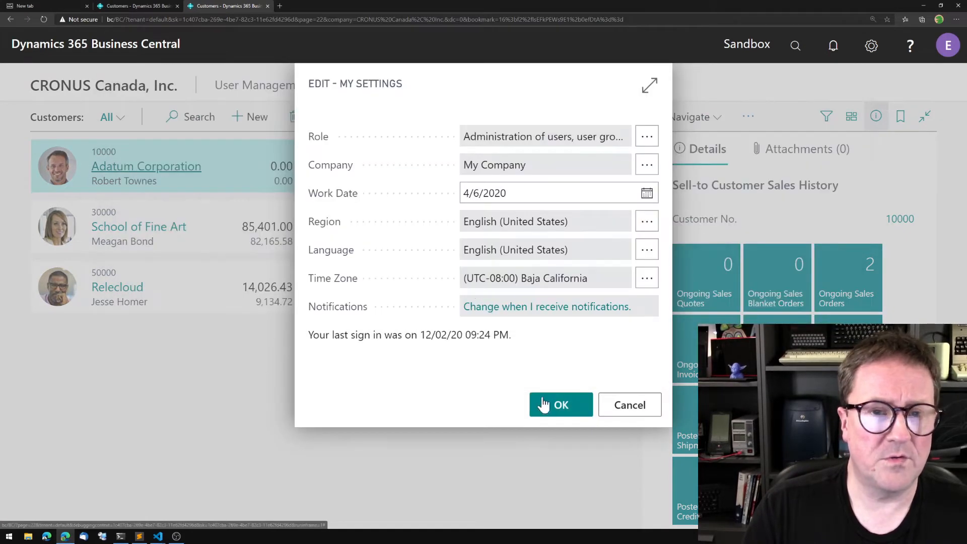
click(561, 405)
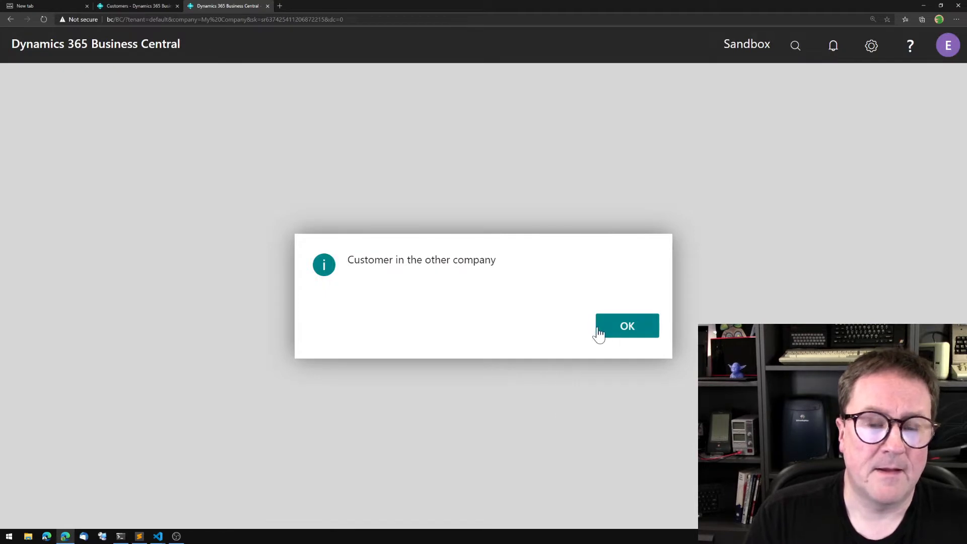
click(627, 325)
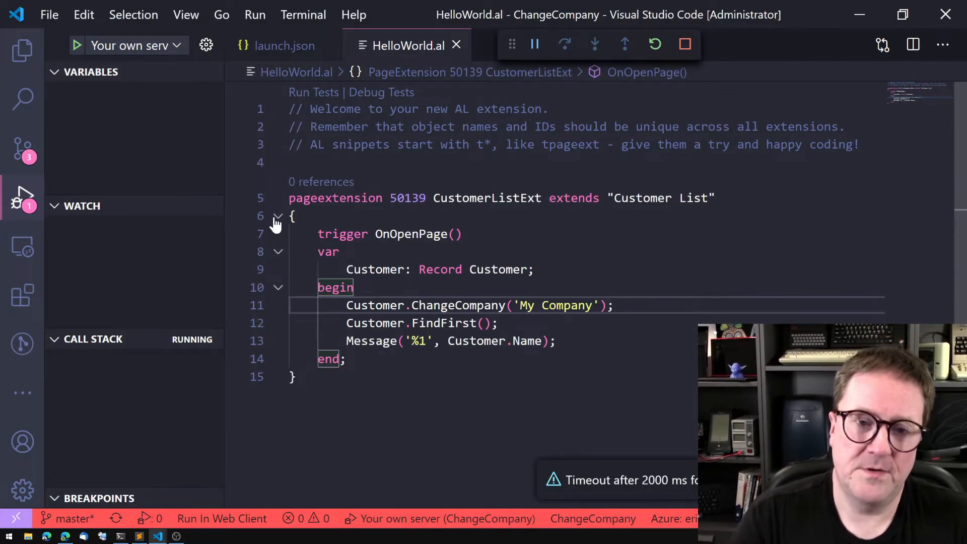
Step: Declare Customer2: Record Customer with Customer2.FindFirst(), and make Message '%1 vs. %2' with both names
click(686, 44)
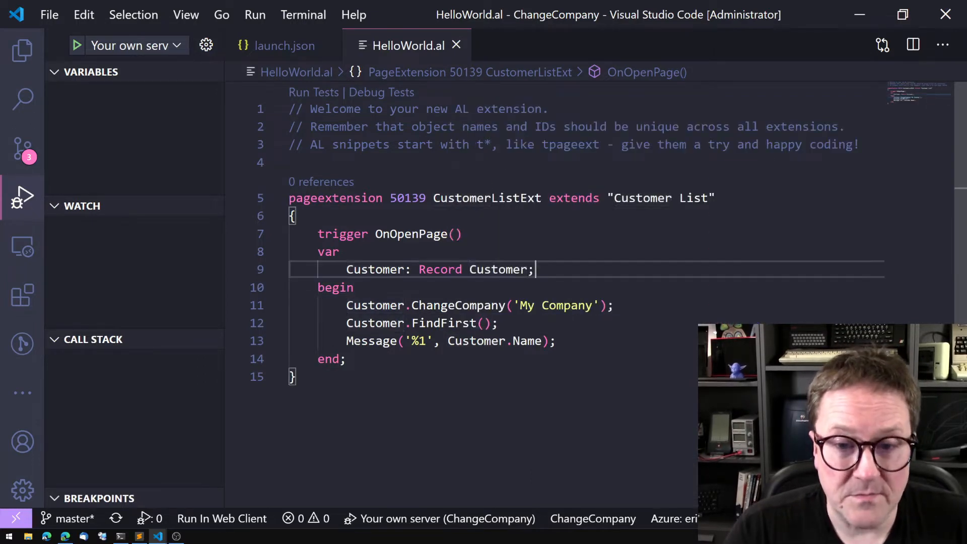
text(Customer2 : Record Customer;)
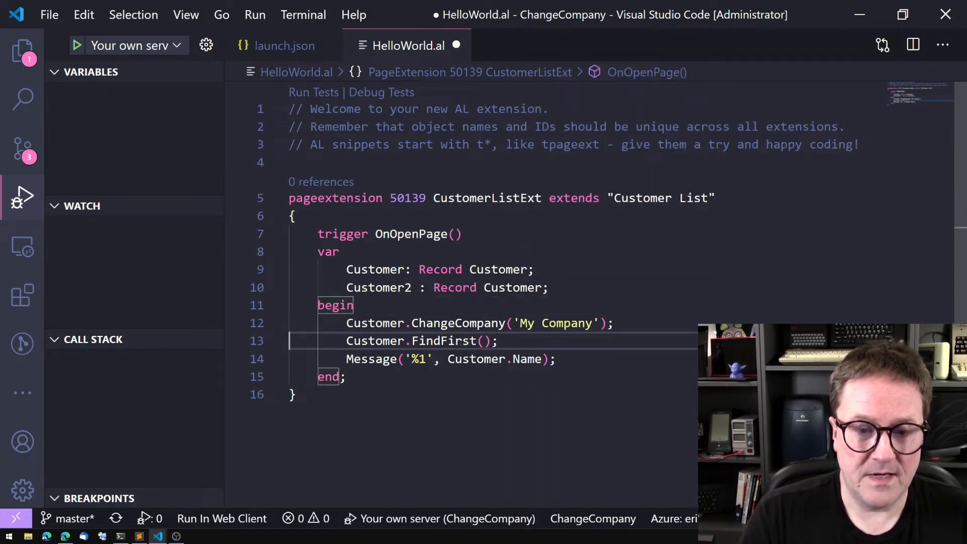
text(Customer2.FindFirst();)
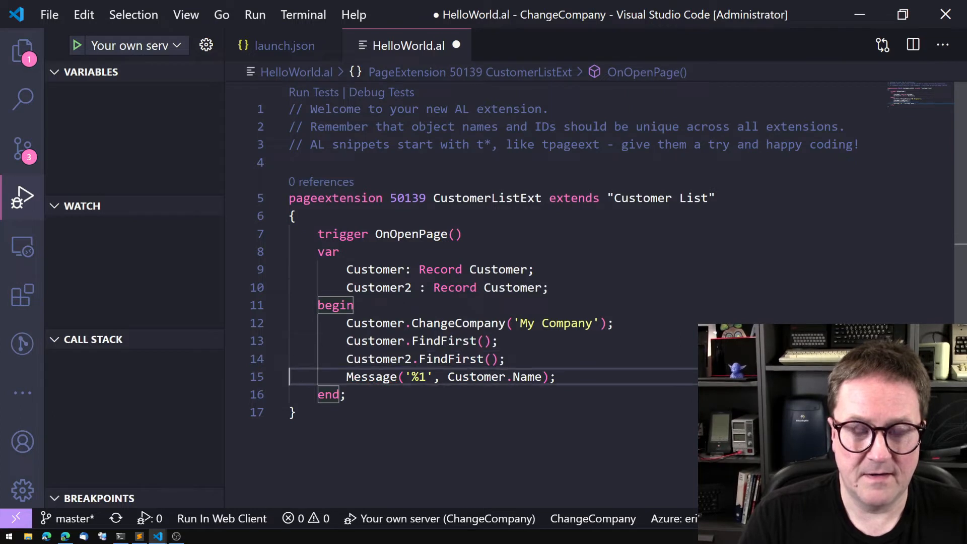
text(%)
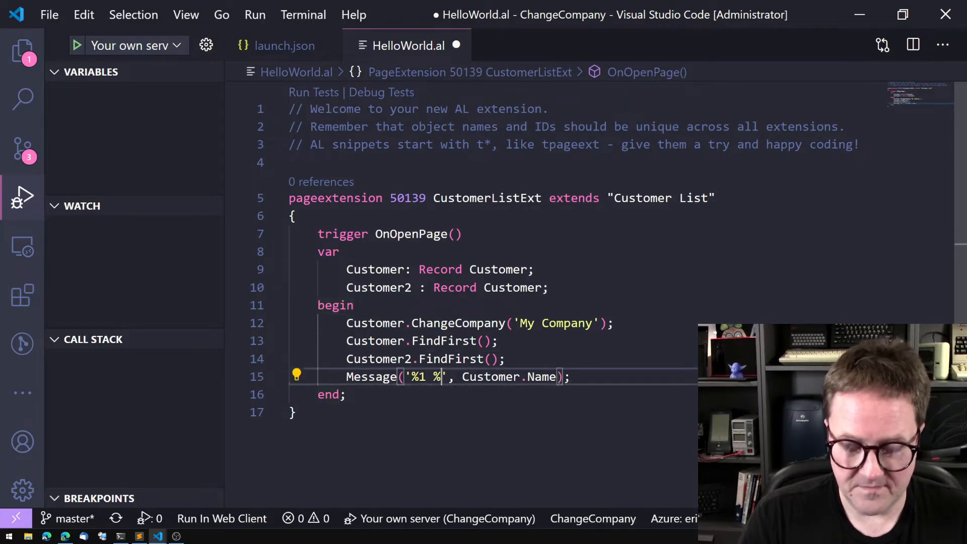
text(vs. %2)
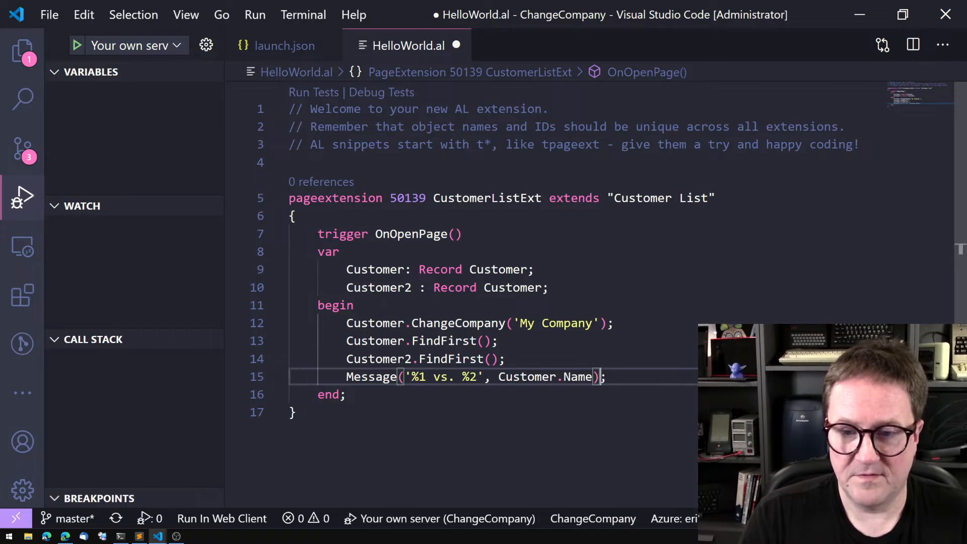
text(, Customer2.N)
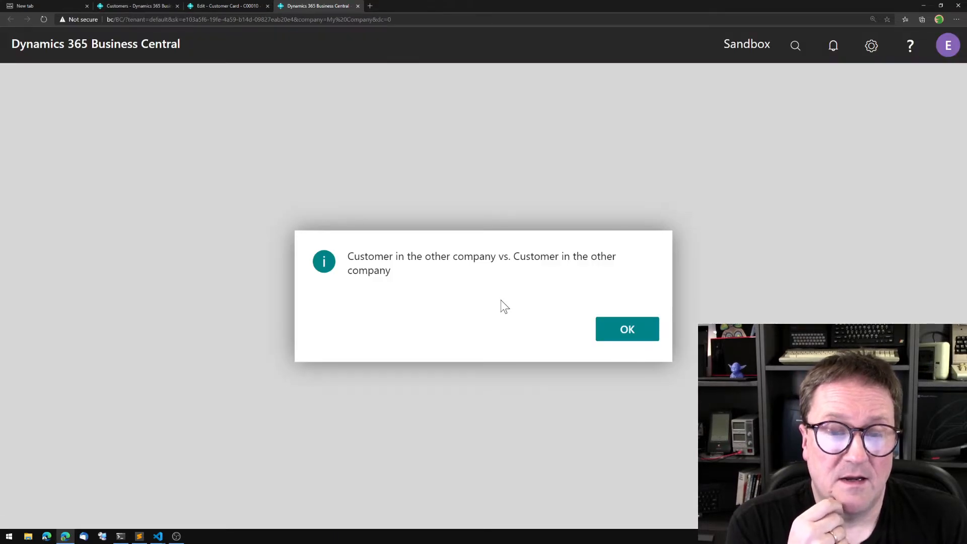
mouse_move(432, 287)
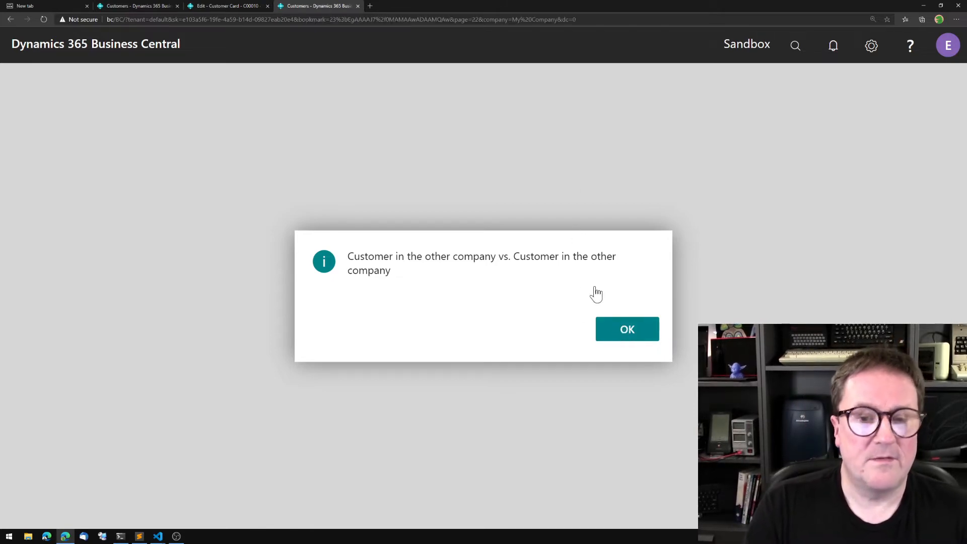
Step: Acknowledge the message naming the same customer twice and head back toward the settings
click(627, 329)
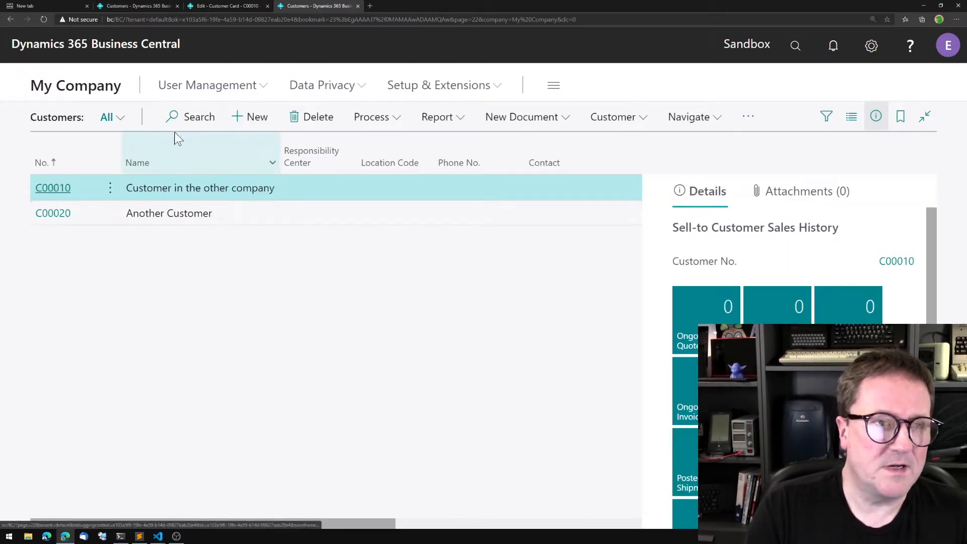
click(227, 6)
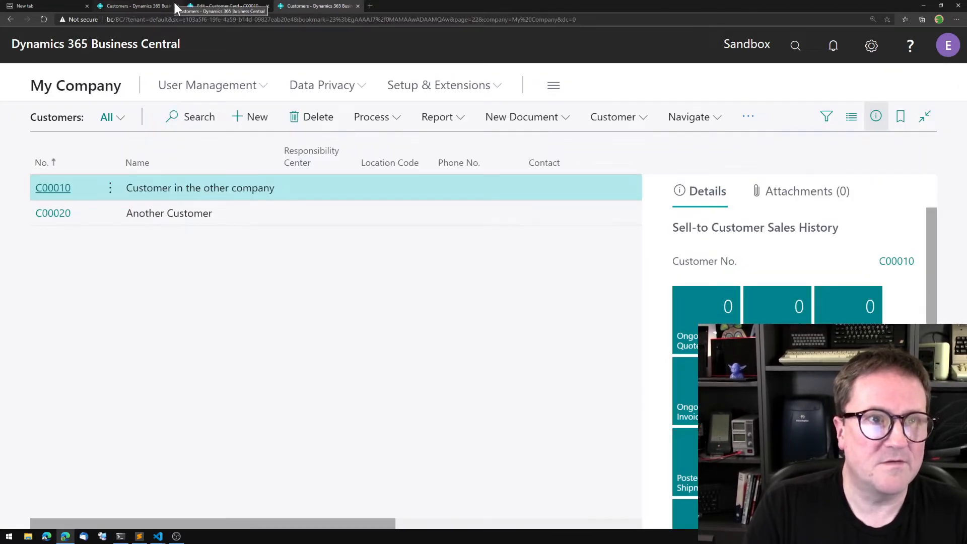
click(266, 6)
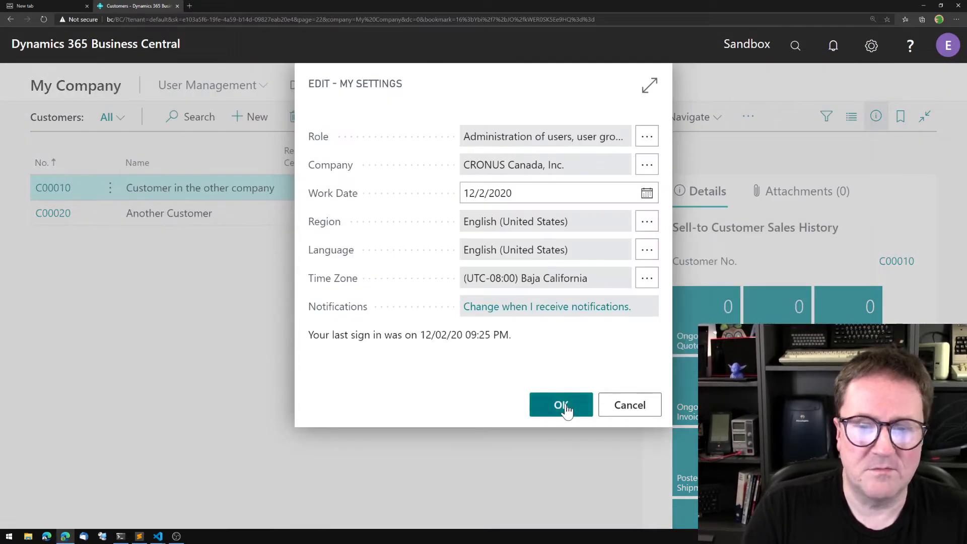
Step: Confirm CRONUS Canada, Inc. as company and acknowledge 'Customer in the other company vs. Adatum Corporation'
click(560, 405)
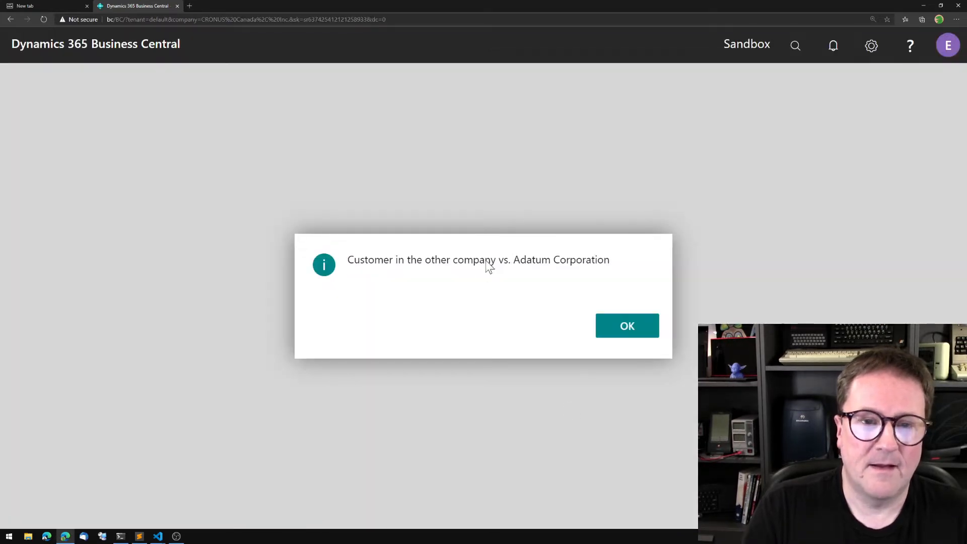
mouse_move(568, 282)
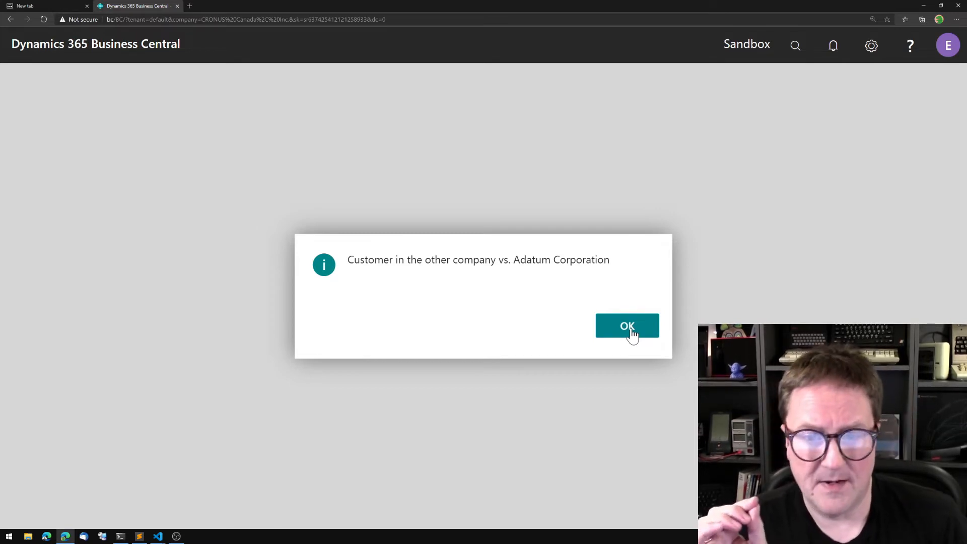
click(628, 325)
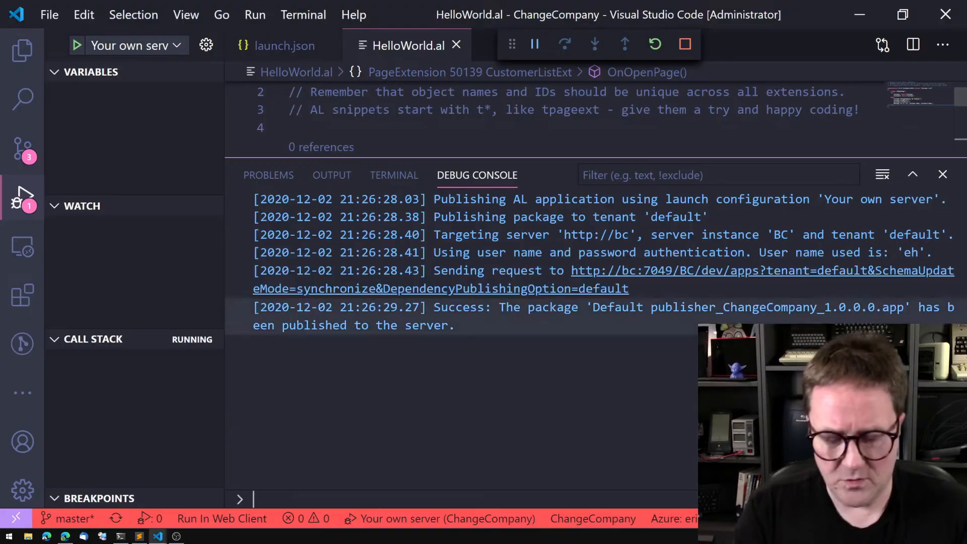
Step: Declare Company: Record Company and start an if Company.FindSet() then block
click(943, 174)
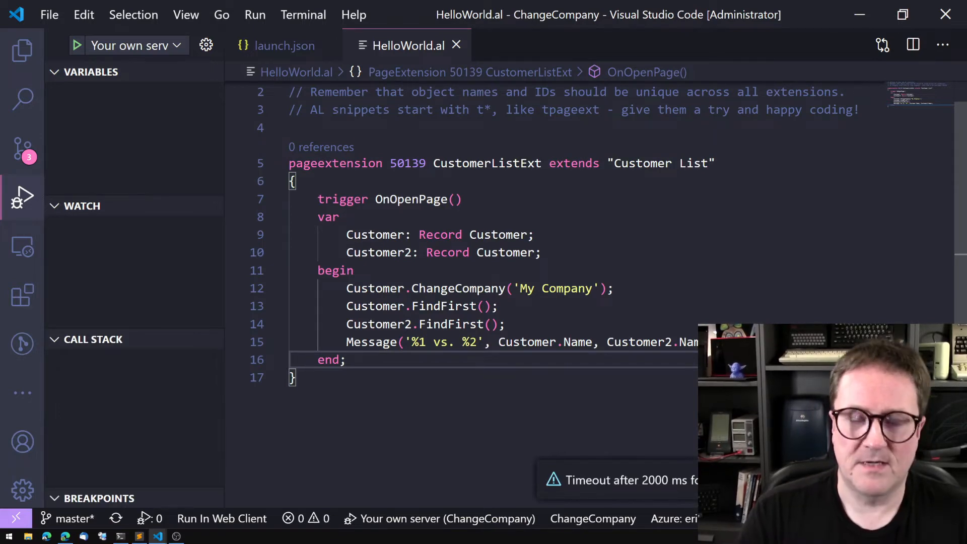
text(Company)
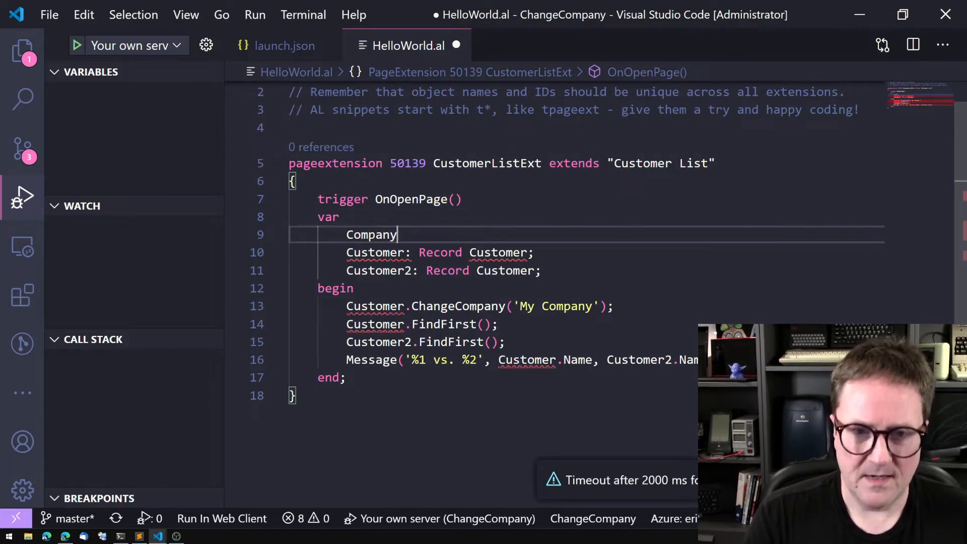
text(: Record Co)
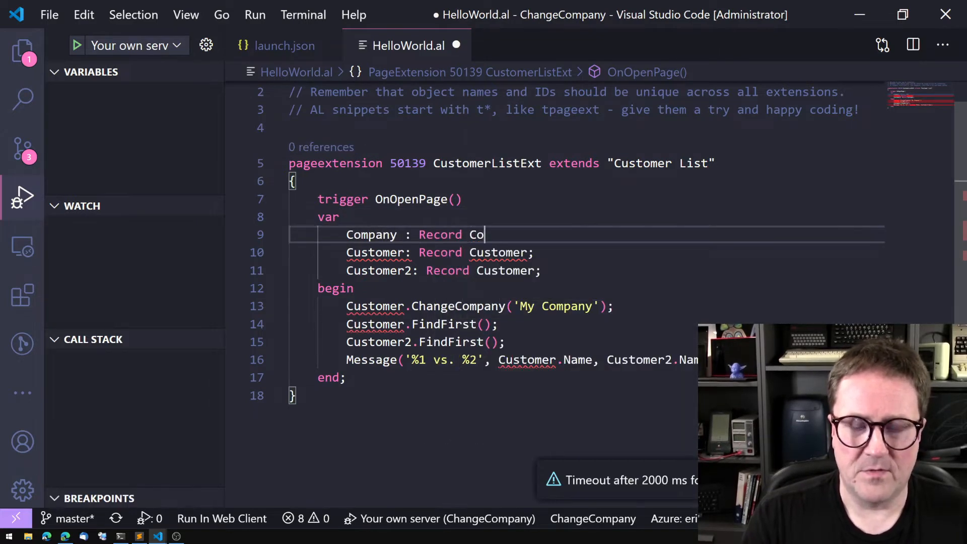
text(mpany;)
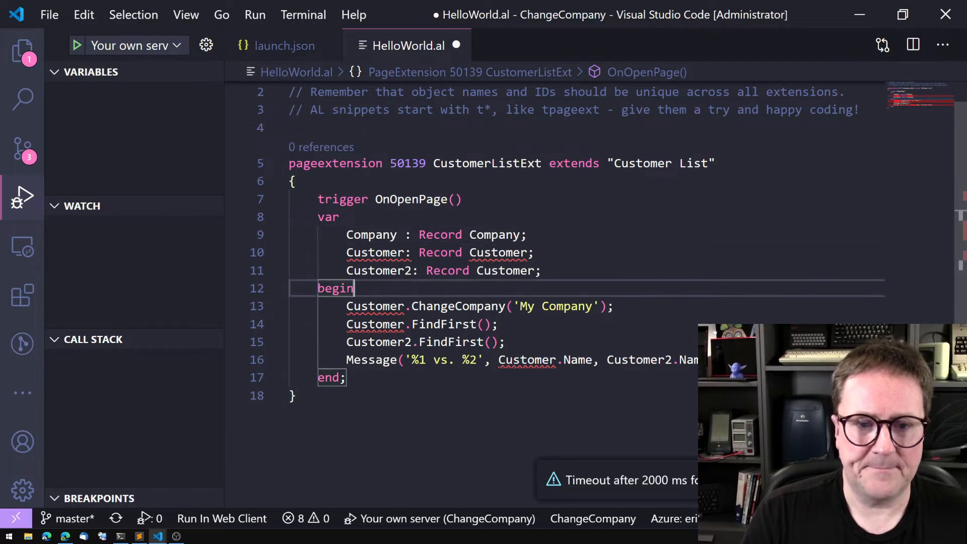
text(if)
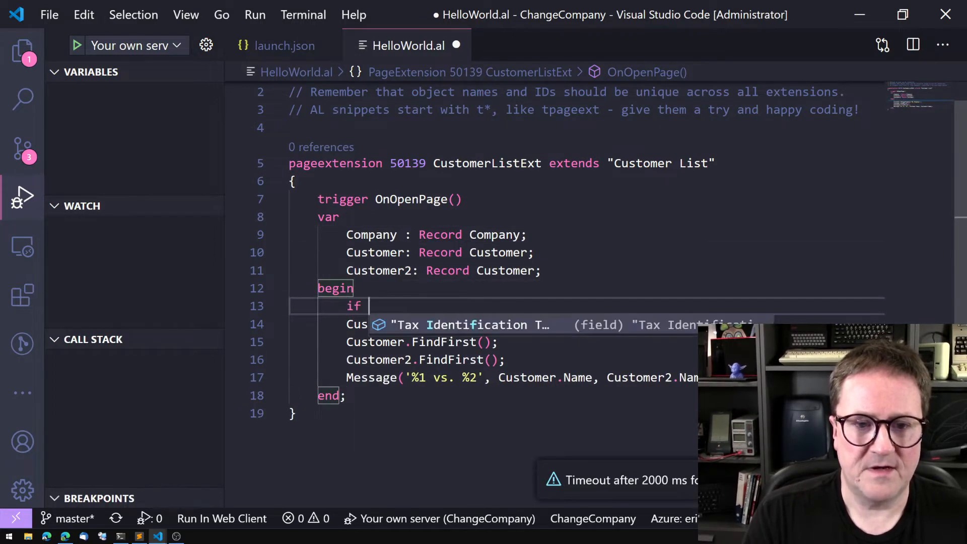
text(FindSet)
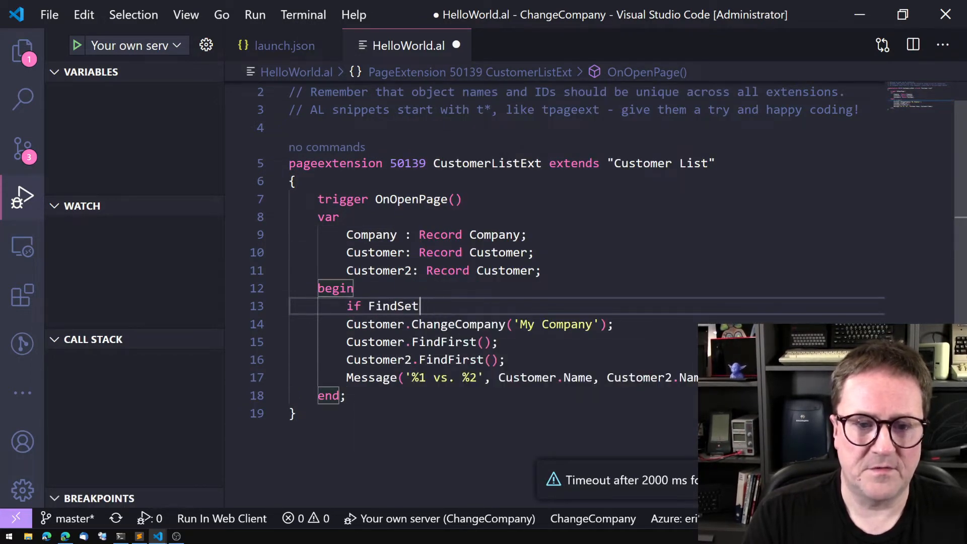
text(Company.)
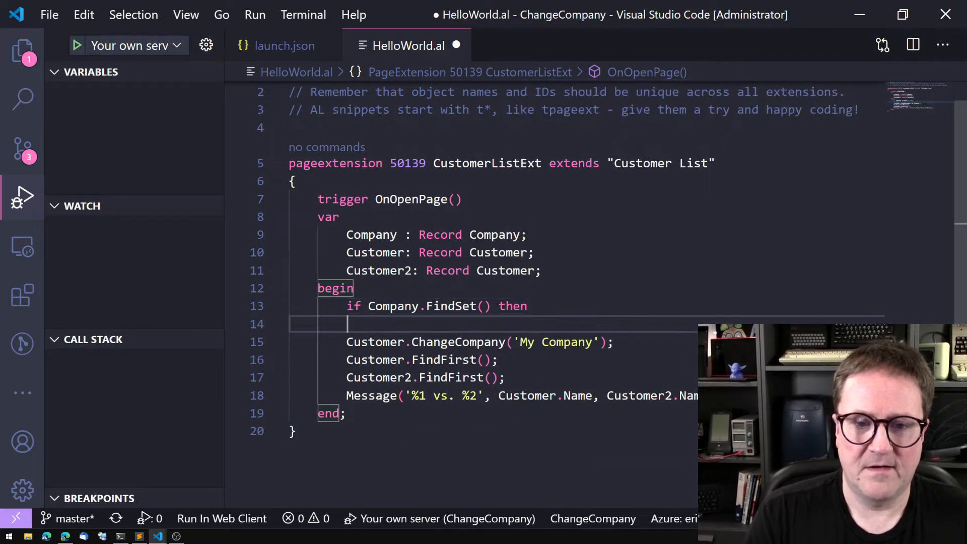
Step: Wrap the customer lookup and message in repeat ... until Company.Next() = 0
text(repeat)
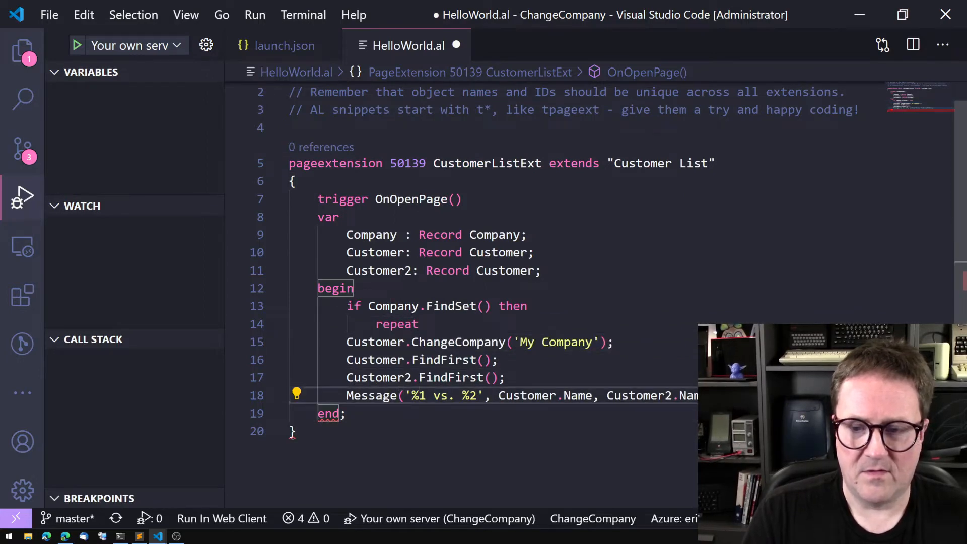
text(until Company.Next() =)
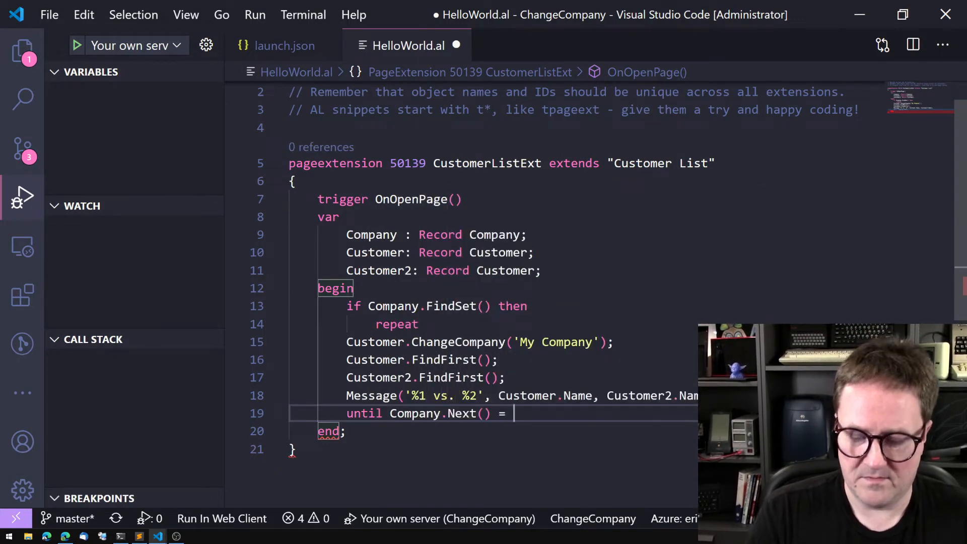
text(0;)
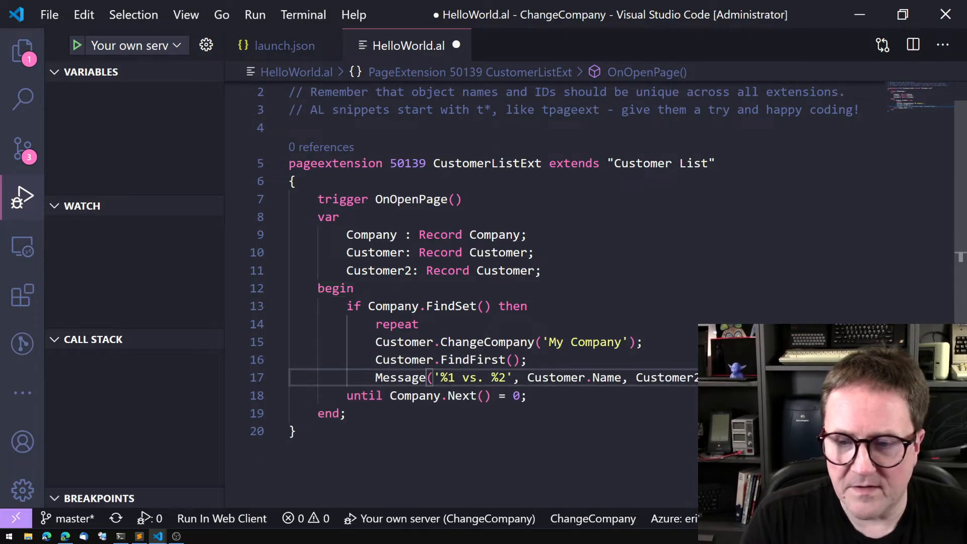
Step: Reduce Message to '%1', Customer.Name and make ChangeCompany use Company.Name instead of 'My Company'
key(Backspace)
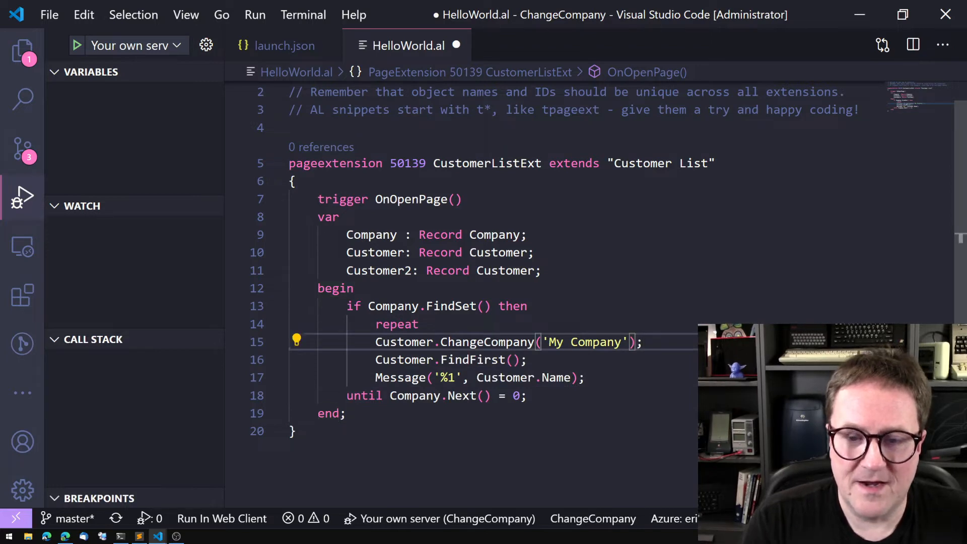
key(Backspace)
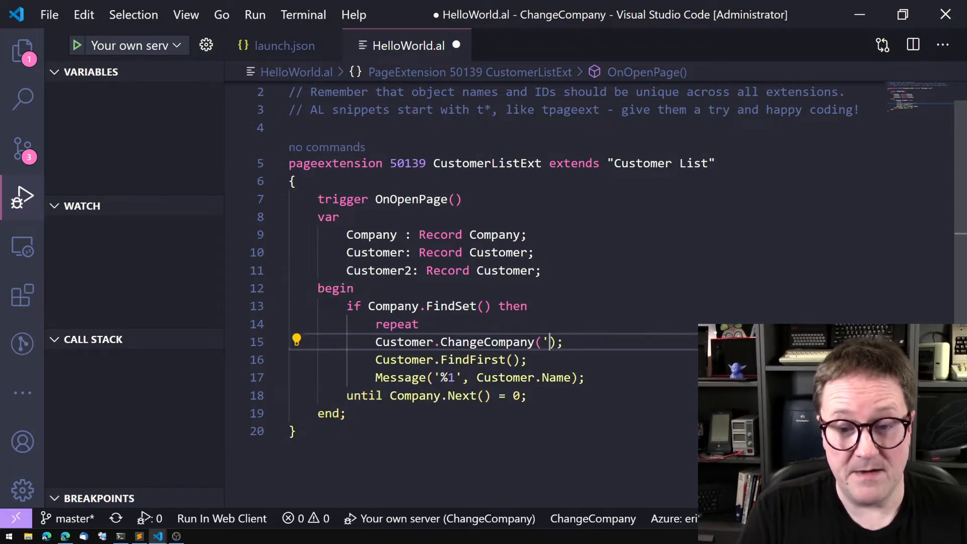
text(Compma)
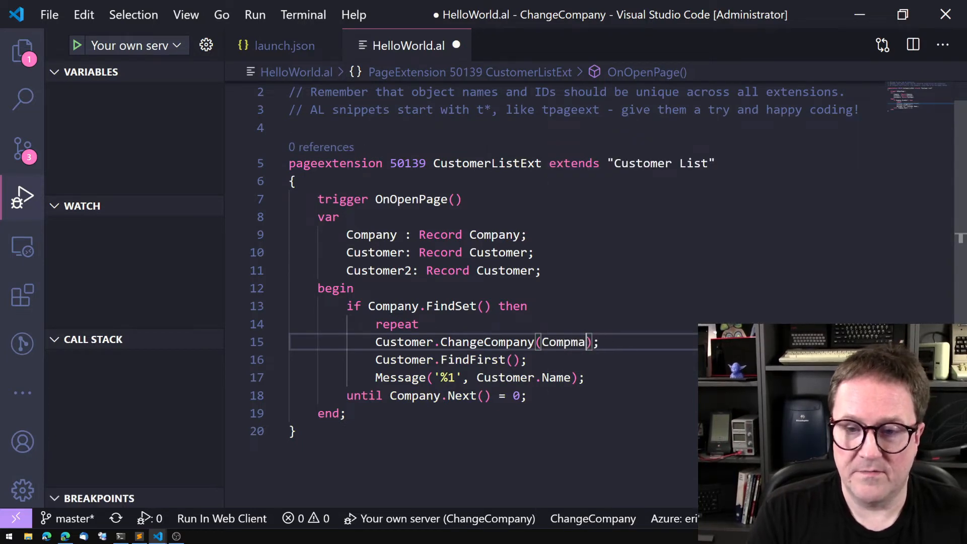
text(Company.Na)
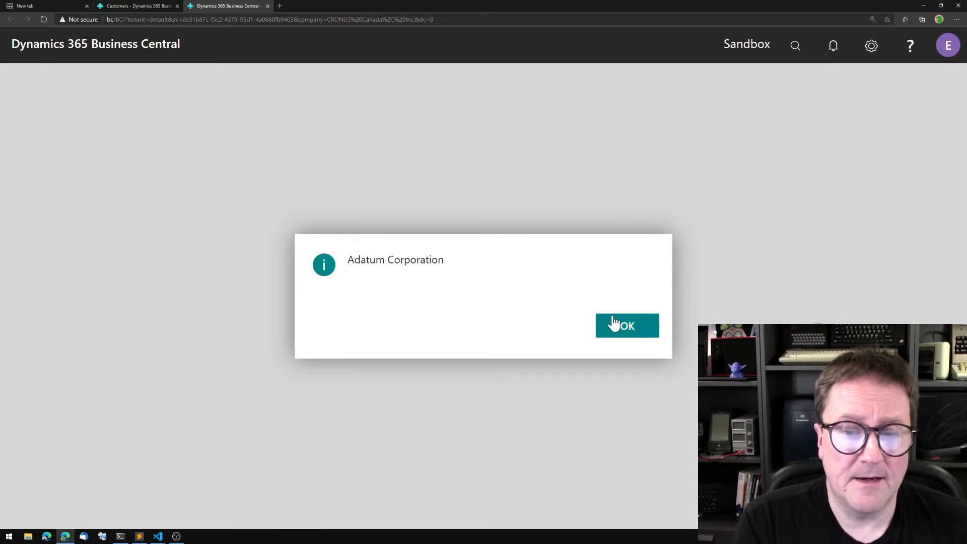
Step: Acknowledge each per-company customer message and bring up Tell Me search for the Companies list
click(626, 325)
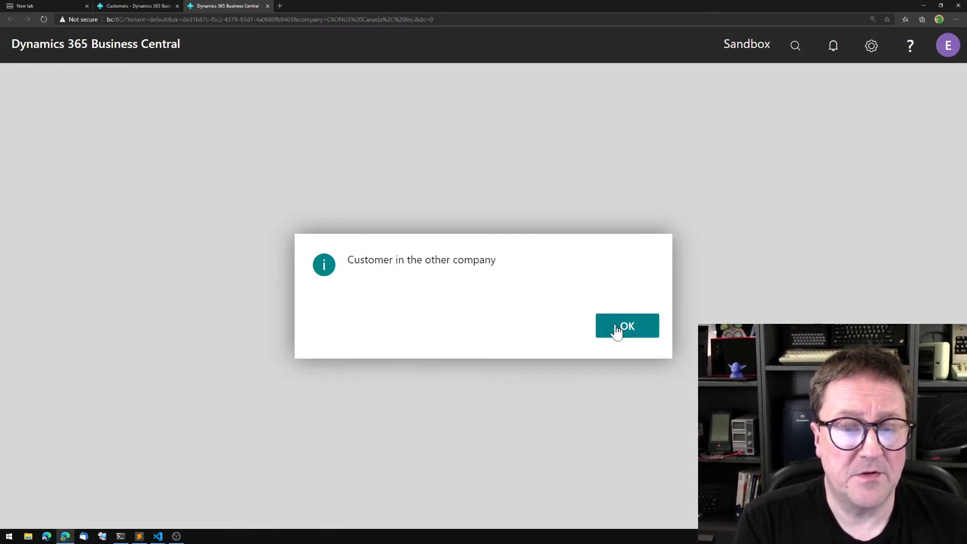
click(627, 326)
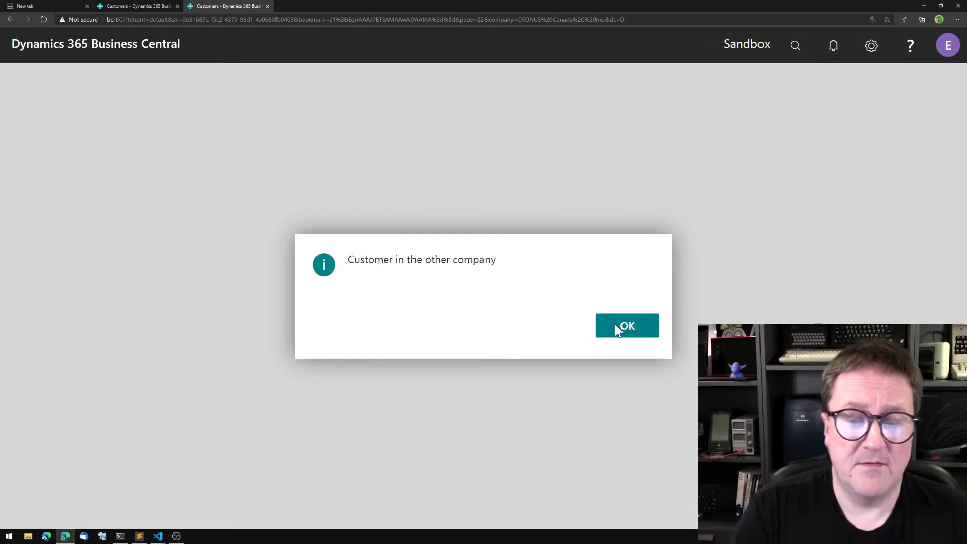
click(627, 326)
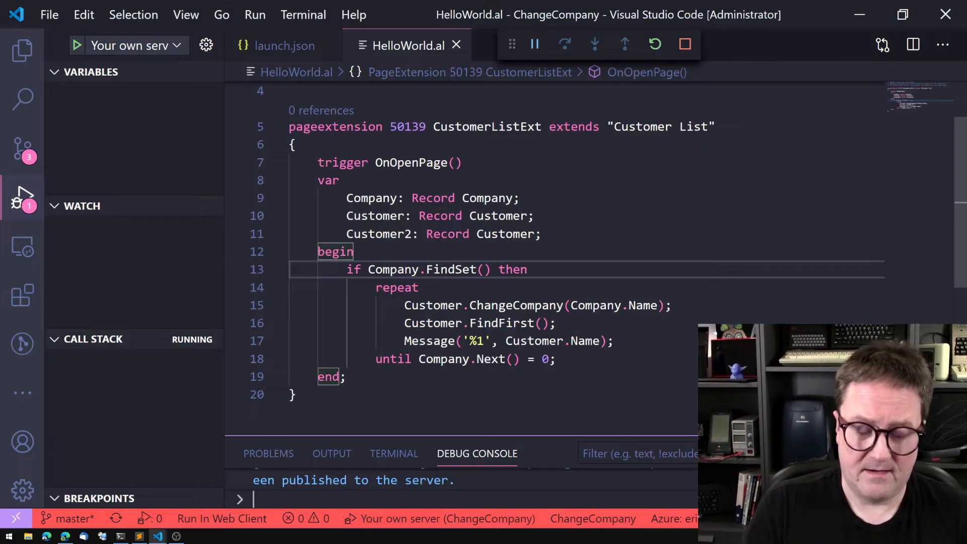
double_click(643, 305)
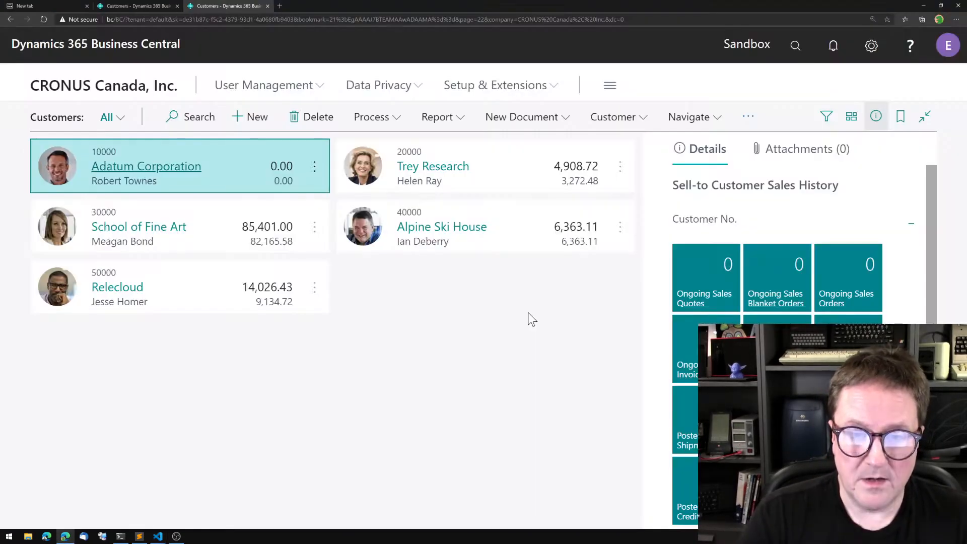
click(872, 45)
text(copmanies)
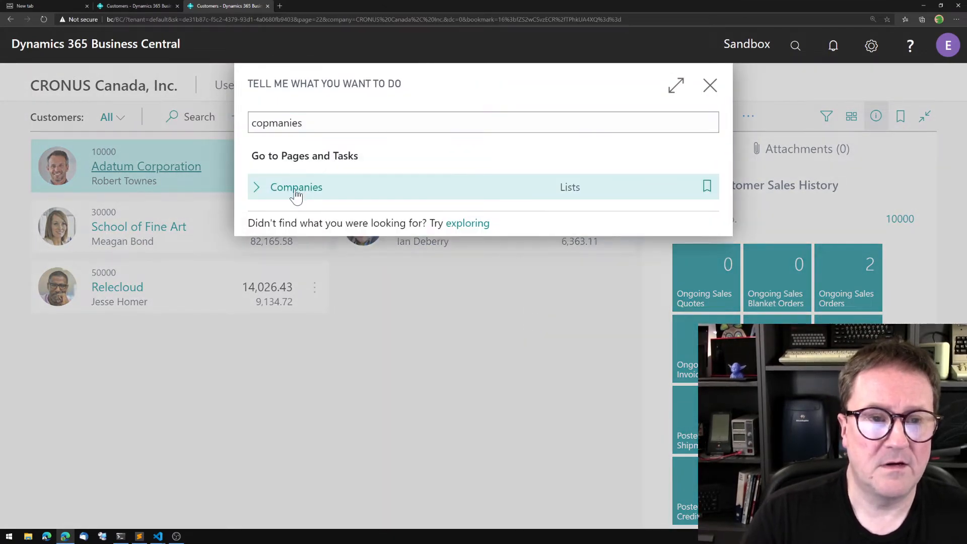
Step: Try swapped display names ('My Company', 'NUS Canada, I') in the Companies list, then clear them
click(296, 187)
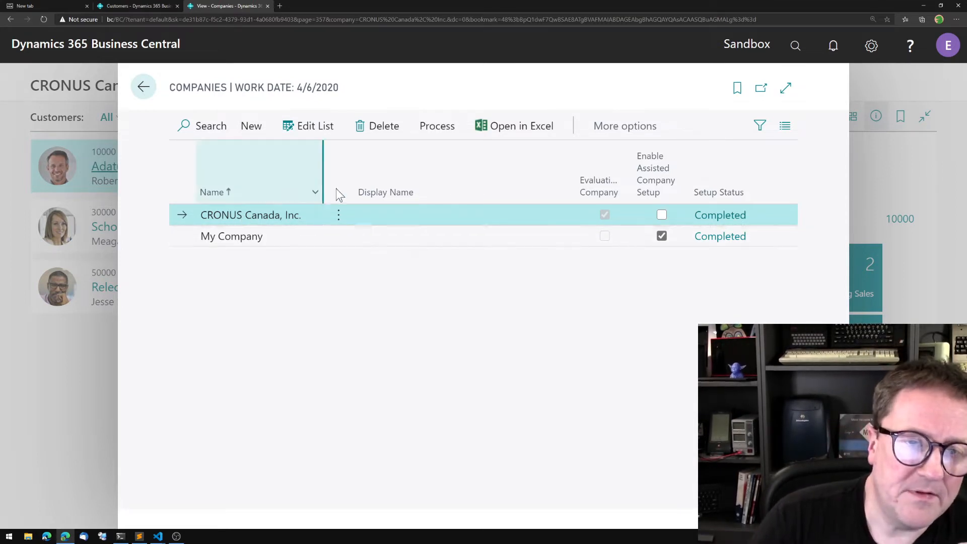
mouse_move(386, 191)
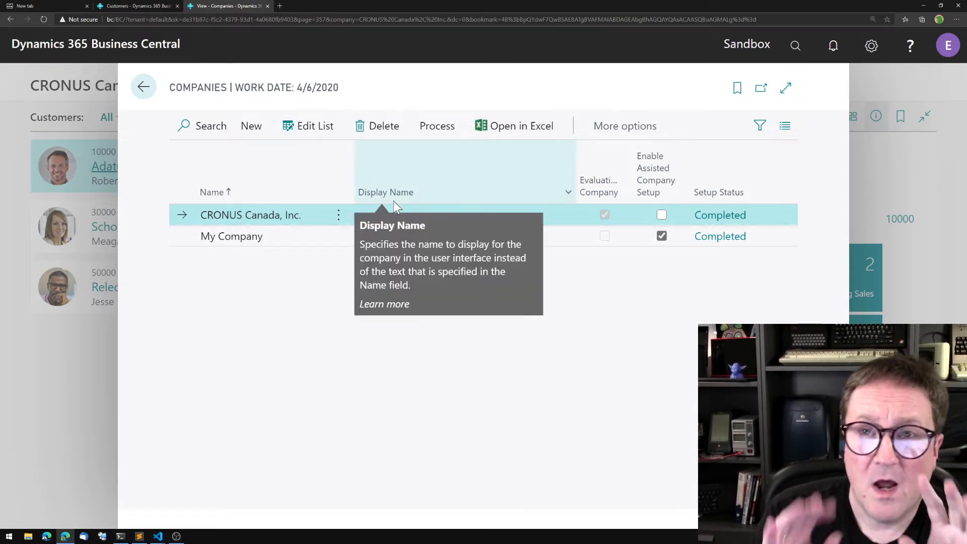
mouse_move(327, 175)
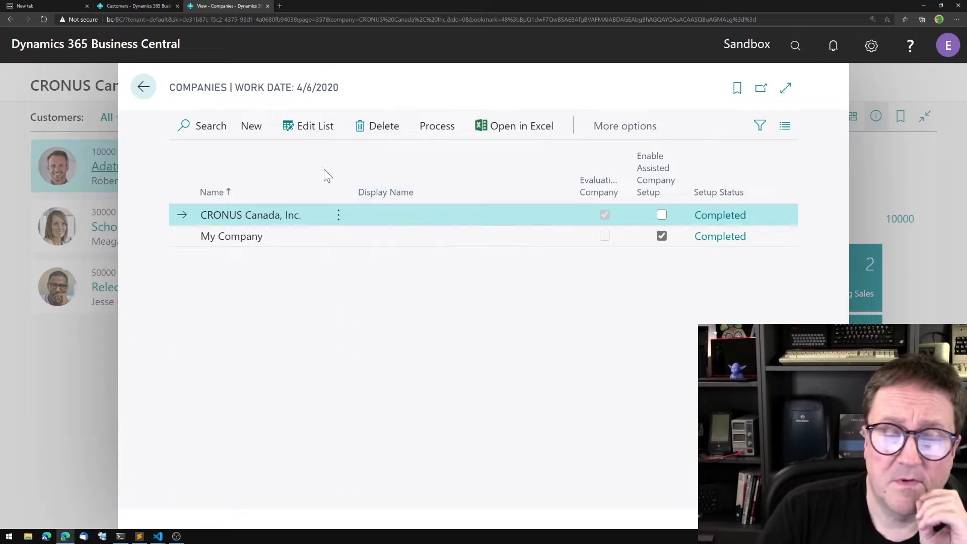
mouse_move(232, 210)
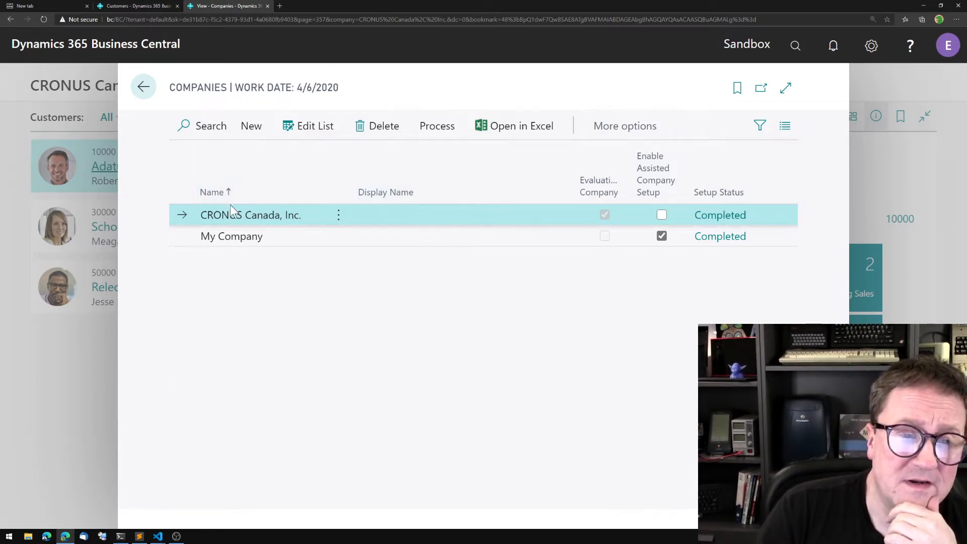
mouse_move(386, 224)
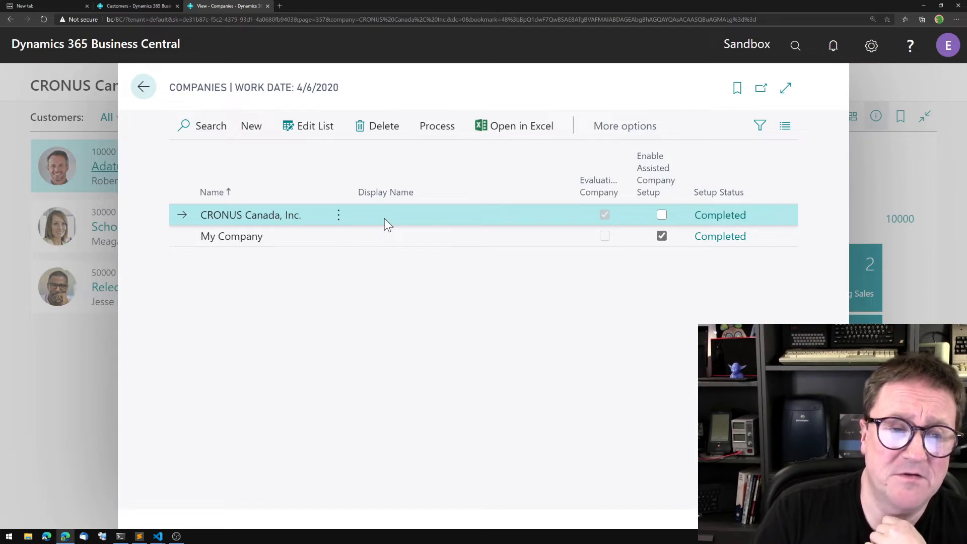
mouse_move(338, 184)
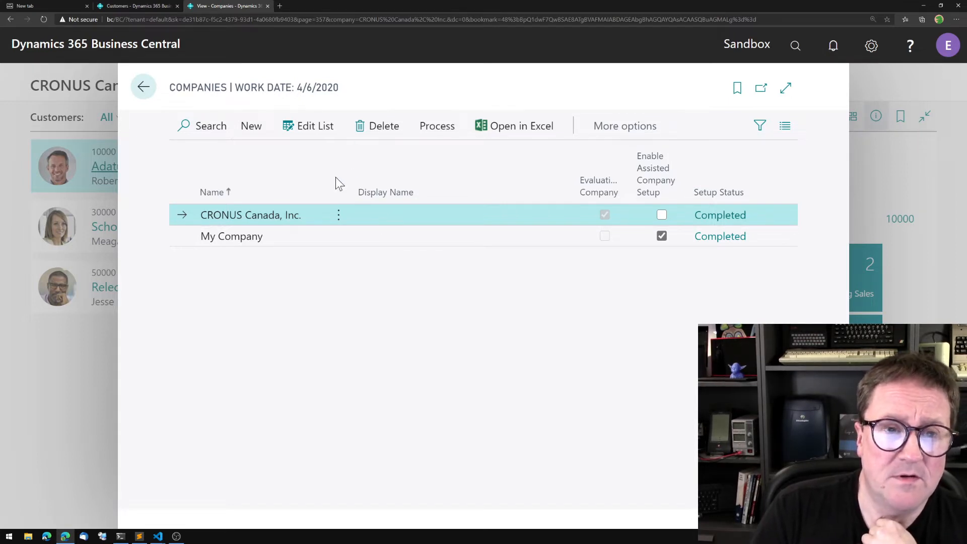
click(314, 126)
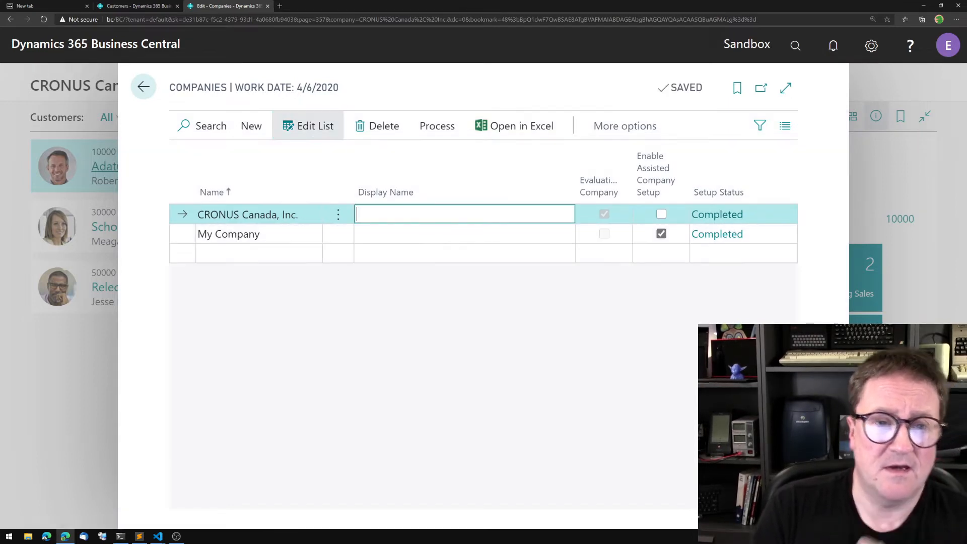
text(My Company)
click(465, 234)
text(CRO)
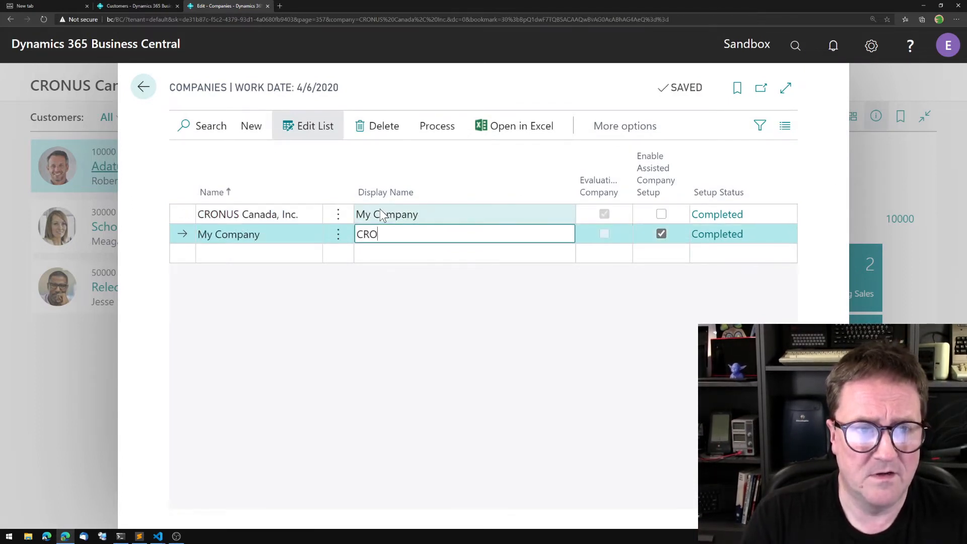
text(NUS Canada, Inc.)
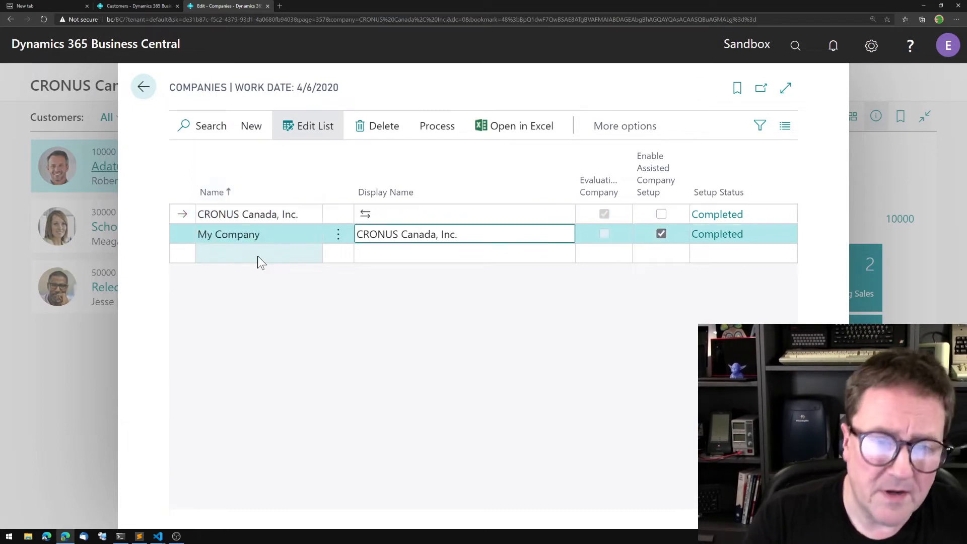
click(248, 213)
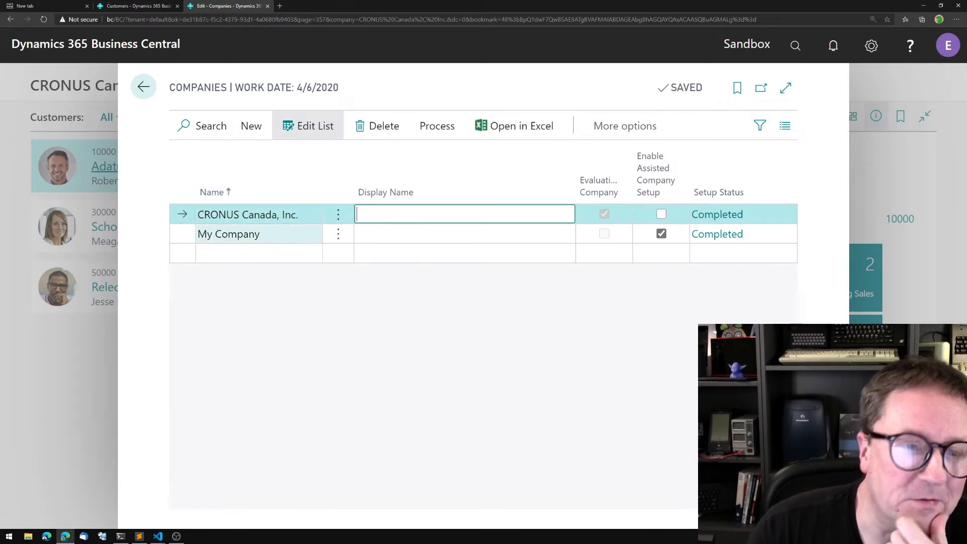
mouse_move(215, 192)
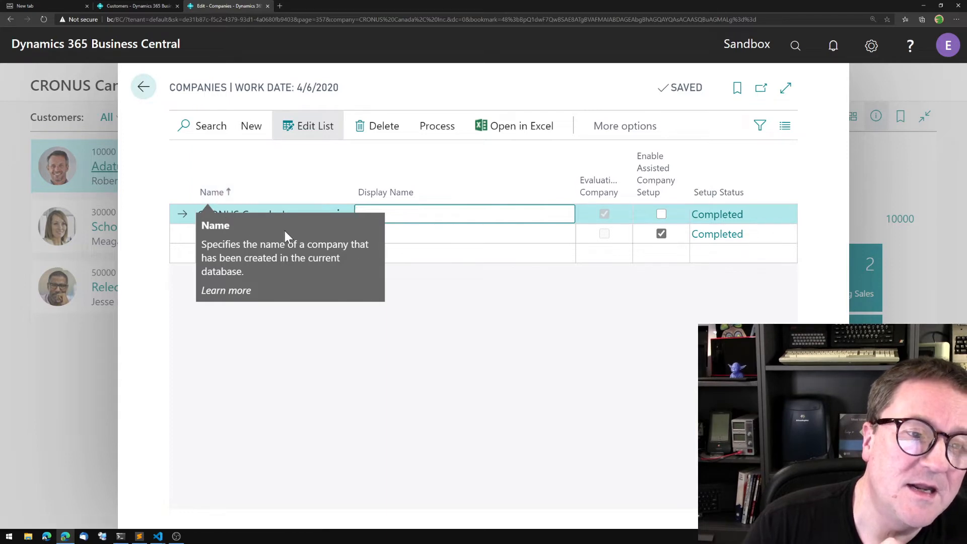
mouse_move(274, 347)
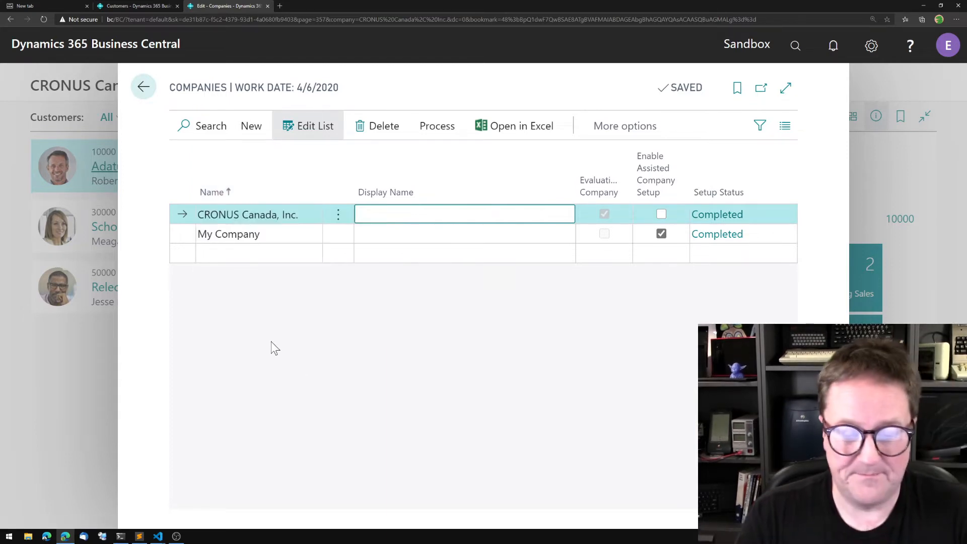
click(157, 535)
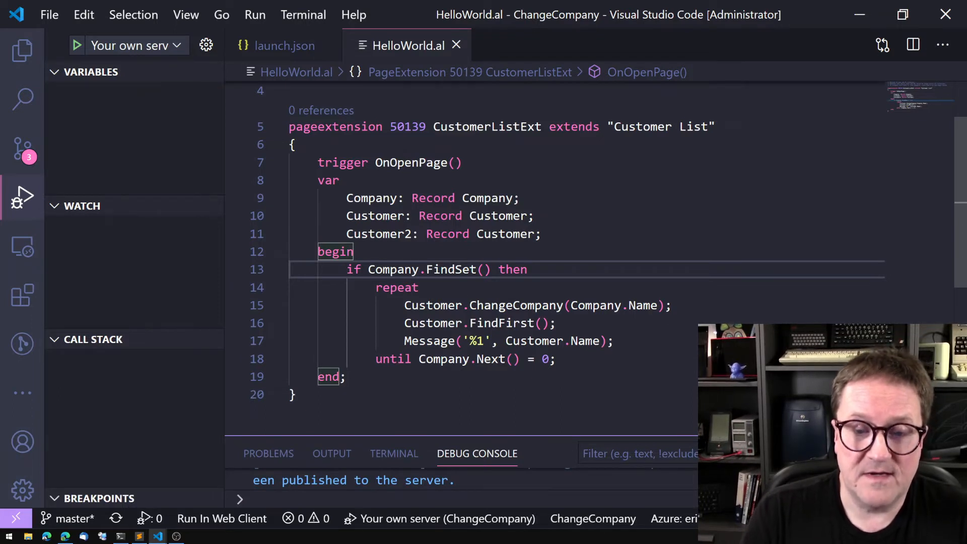
Step: Change Company.setfilter to (Name, '<>%1', CompanyName()) so the current company is excluded
scroll(up, 3)
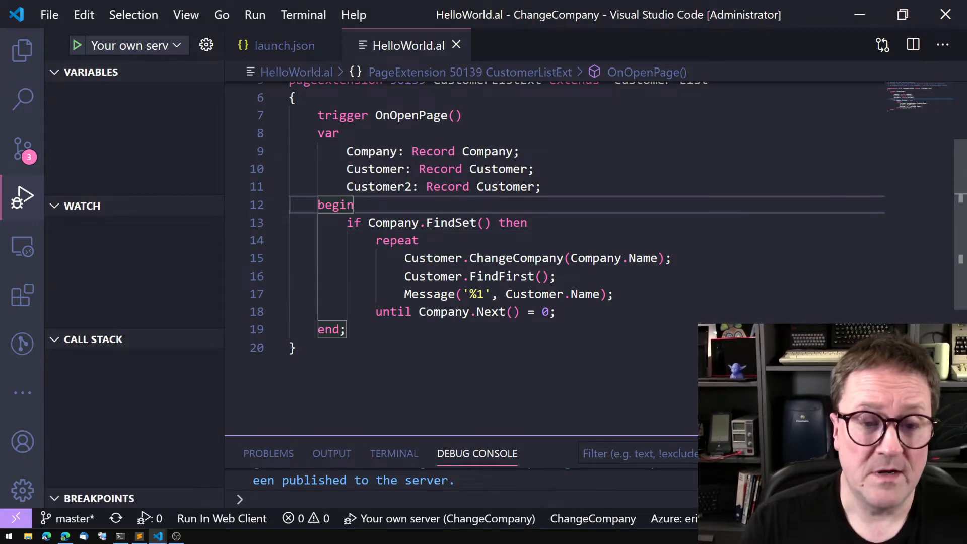
text(Company.setfilter()
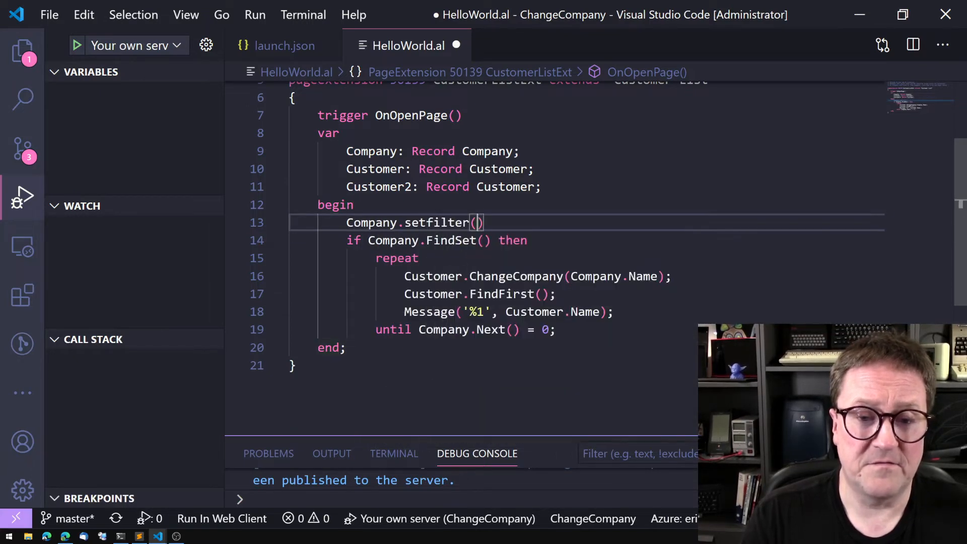
text(Name,'<>51)
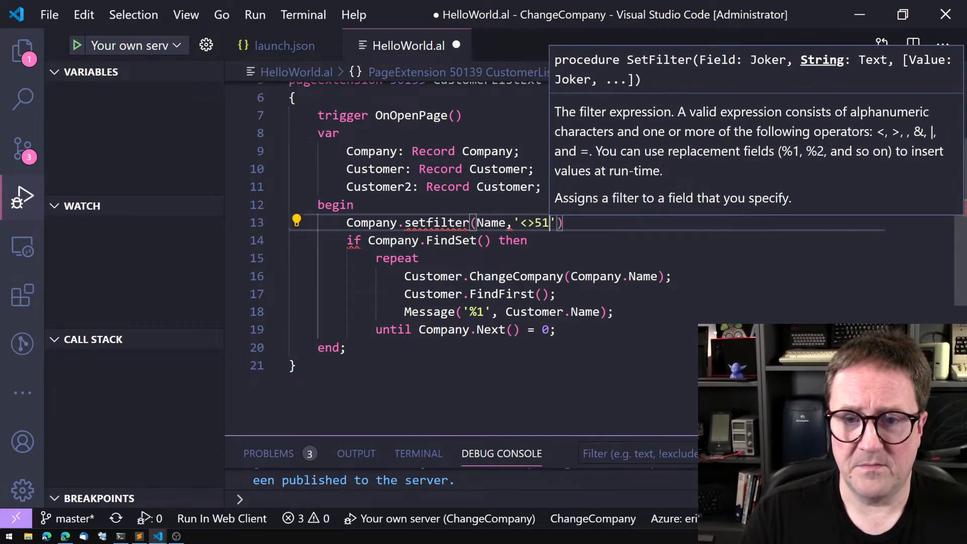
text(',COM)
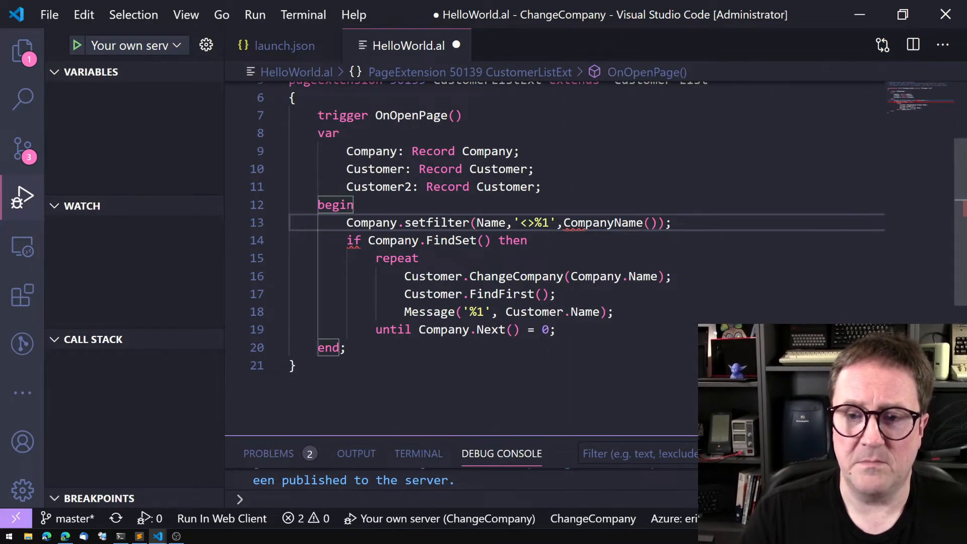
mouse_move(603, 223)
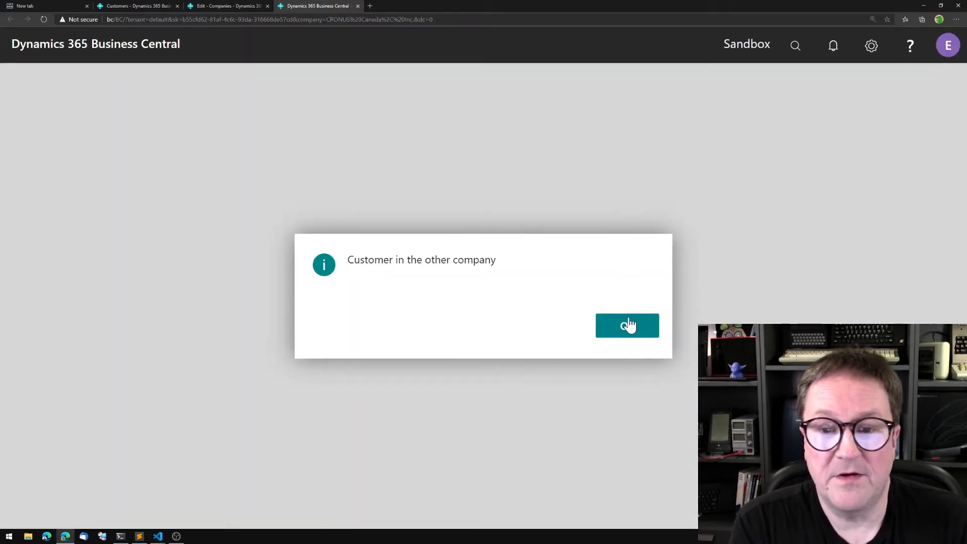
Step: Dismiss the 'Customer in the other company' message with OK
click(627, 326)
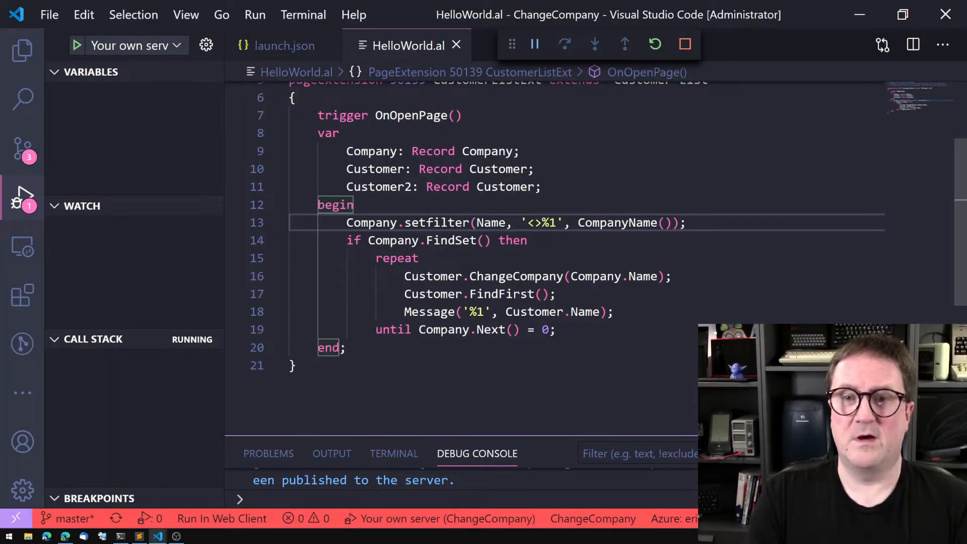
Step: Stop the running debug session from the debug toolbar
click(685, 44)
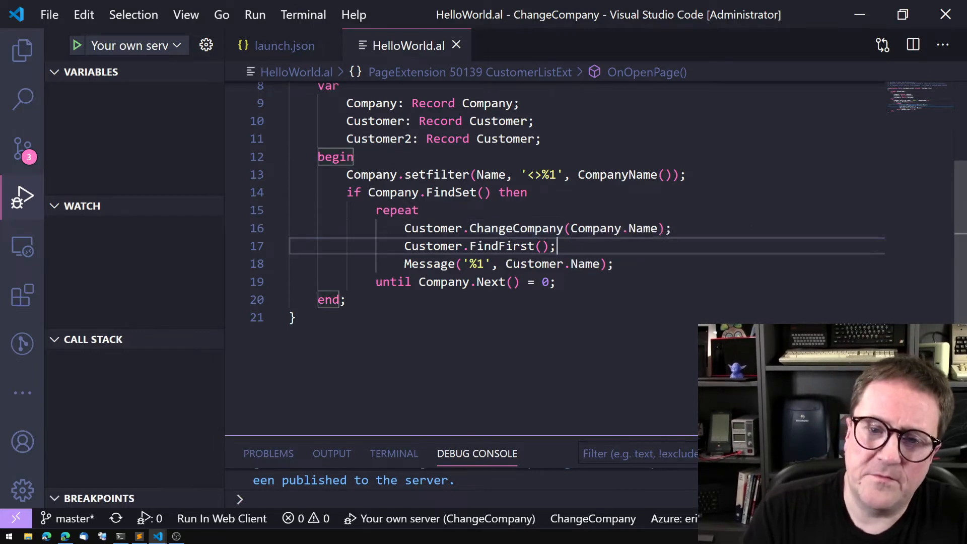
Step: Add a Customer.validate("Customer Posting Group", ...) line inside the company loop
text(Cu)
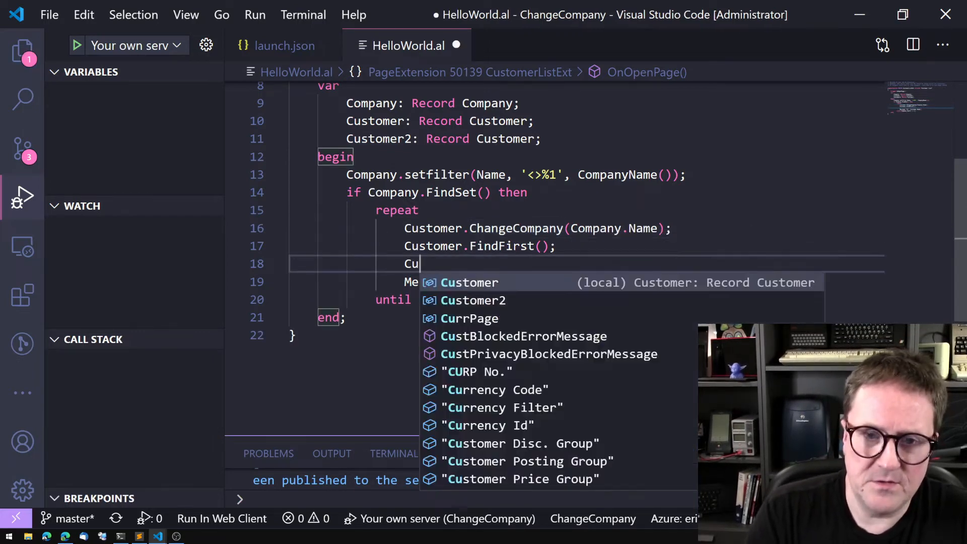
text(stom)
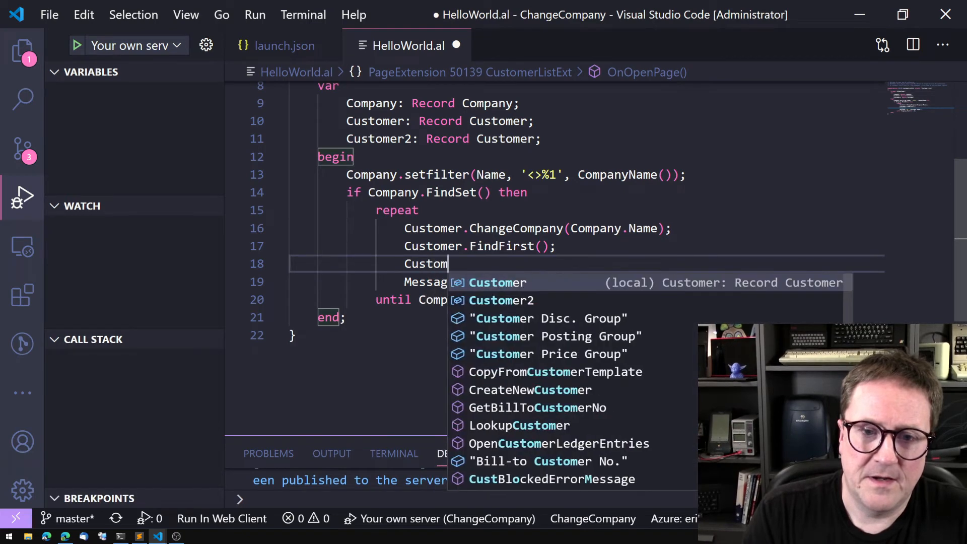
text(validate()
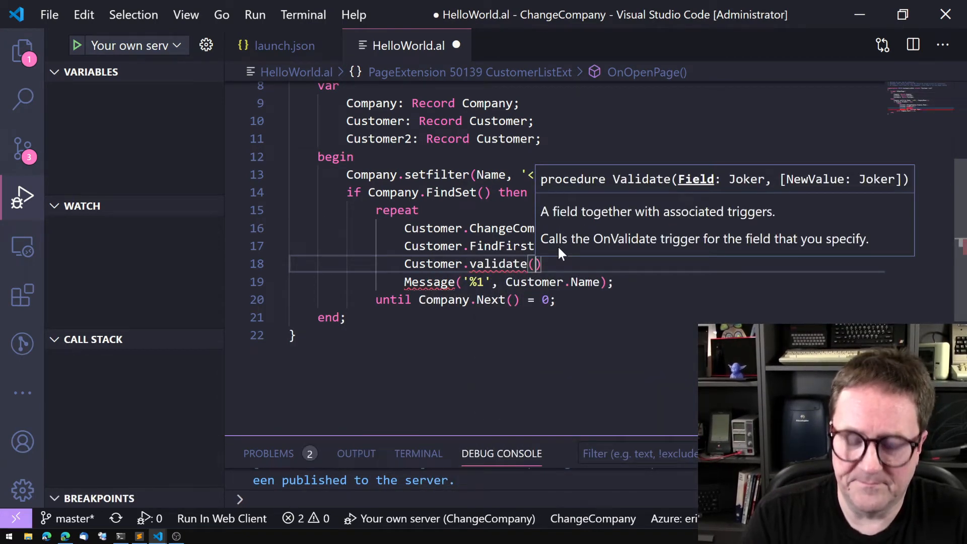
text(Customer Posting Group",)
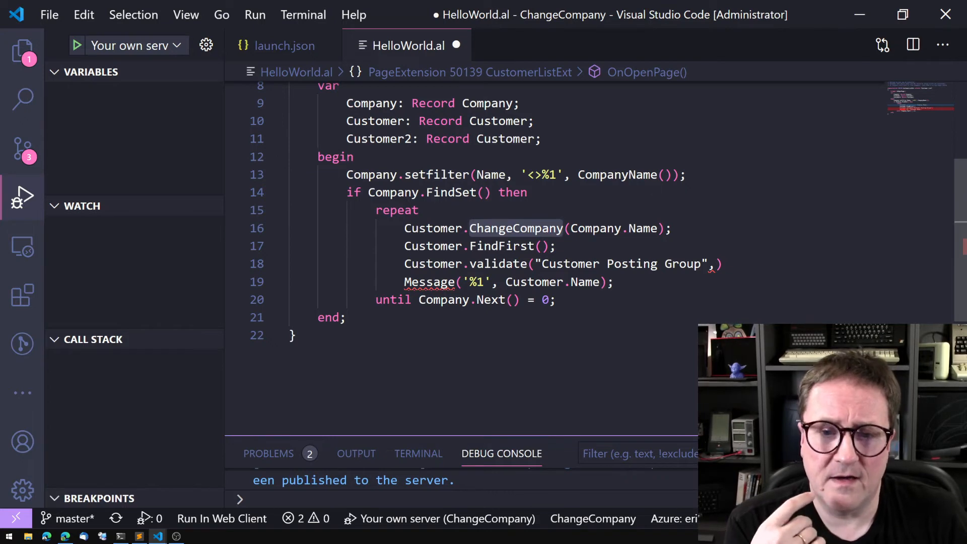
mouse_move(515, 228)
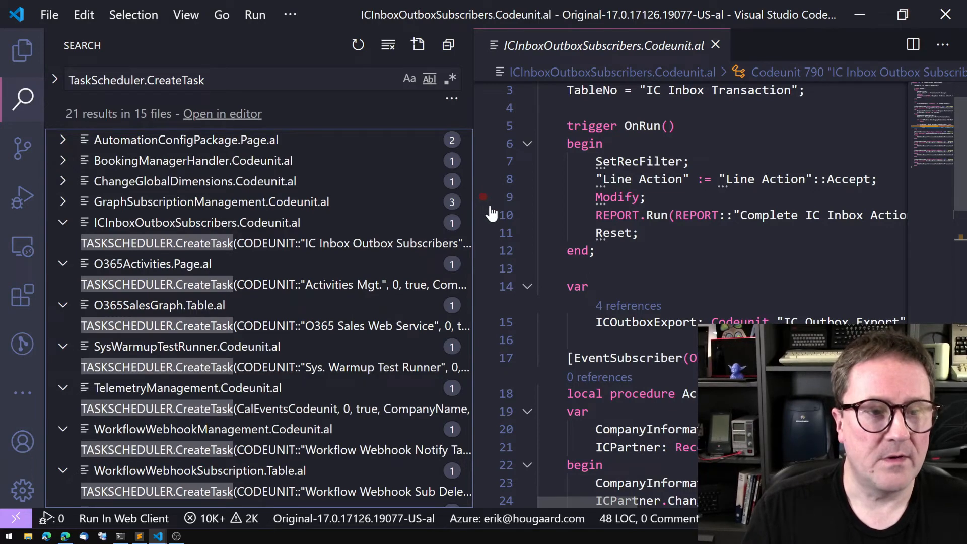
Step: Widen the codeunit pane and hide the Search results to reveal the full CreateTask code
drag(471, 196, 291, 197)
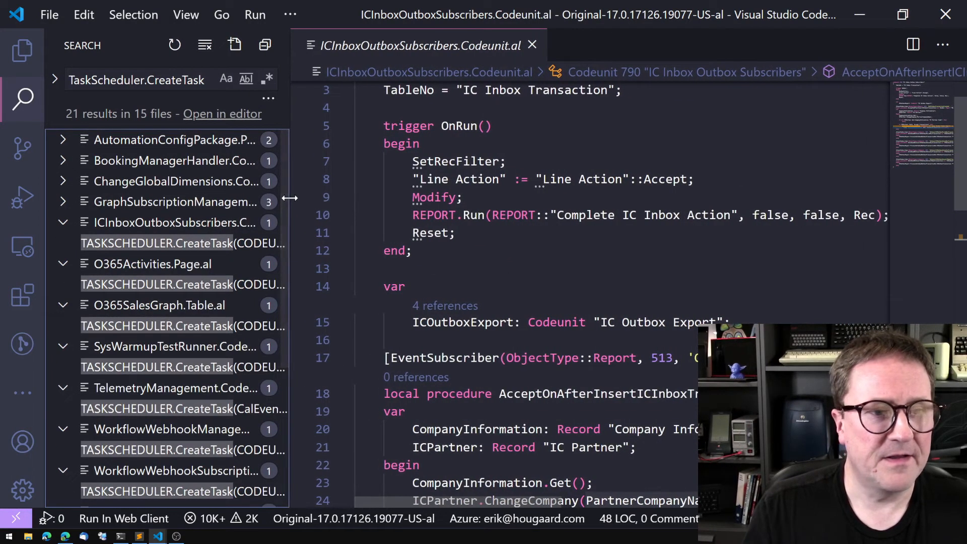
click(182, 243)
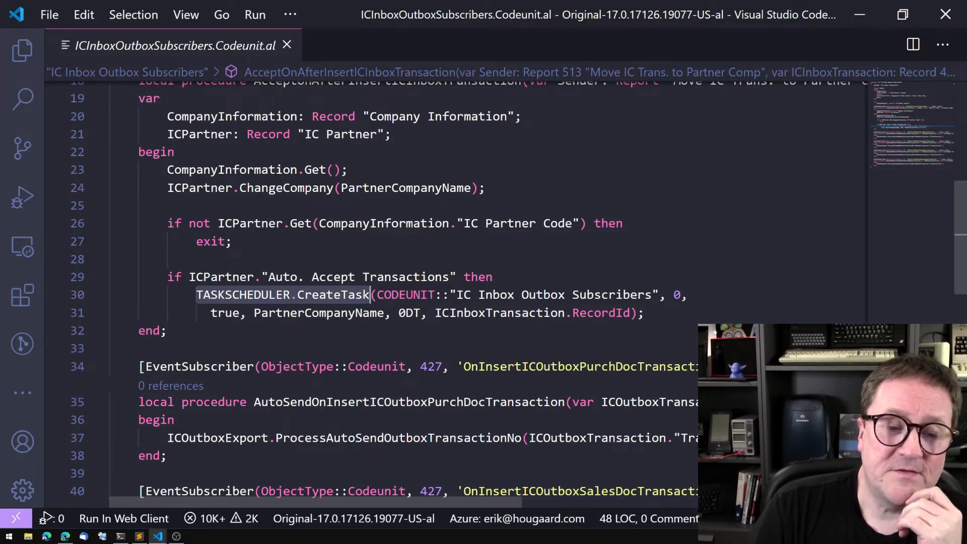
mouse_move(244, 295)
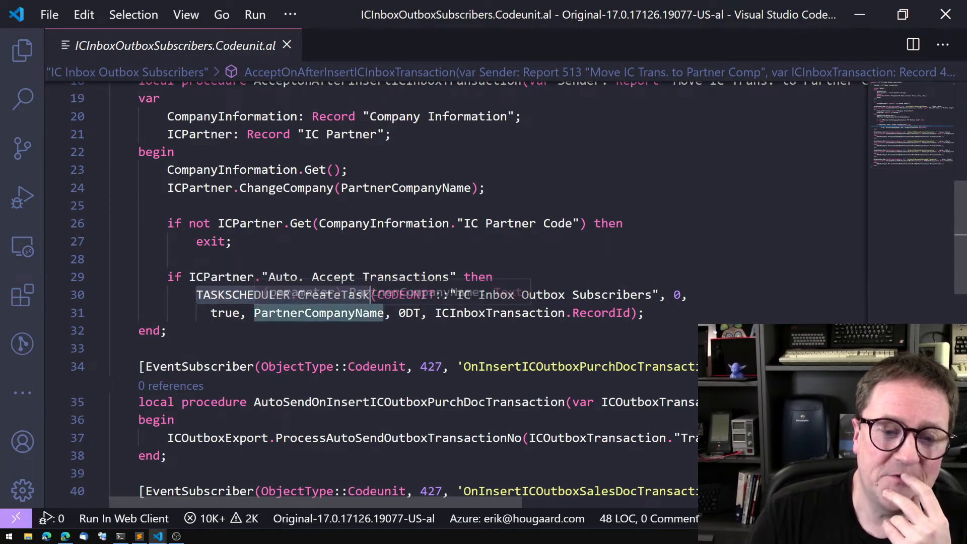
mouse_move(319, 312)
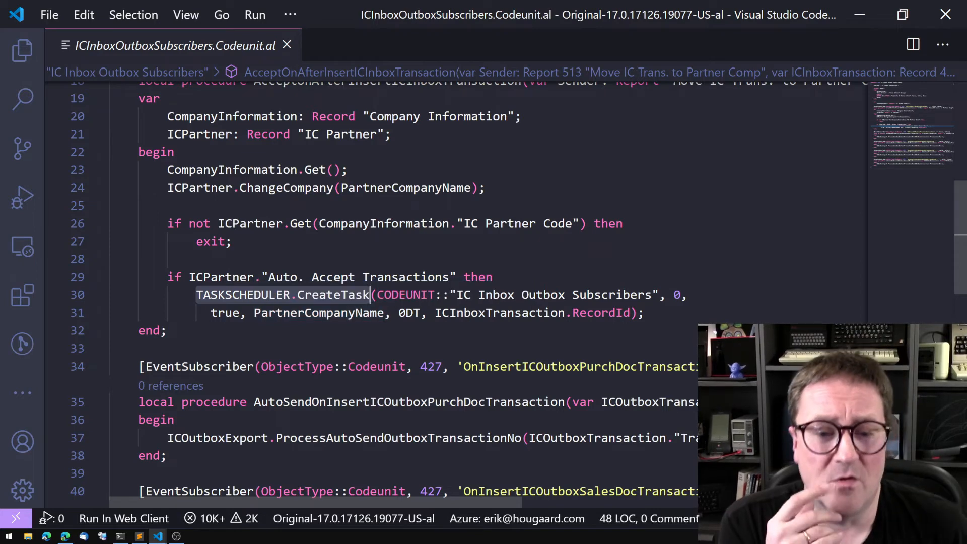
mouse_move(318, 312)
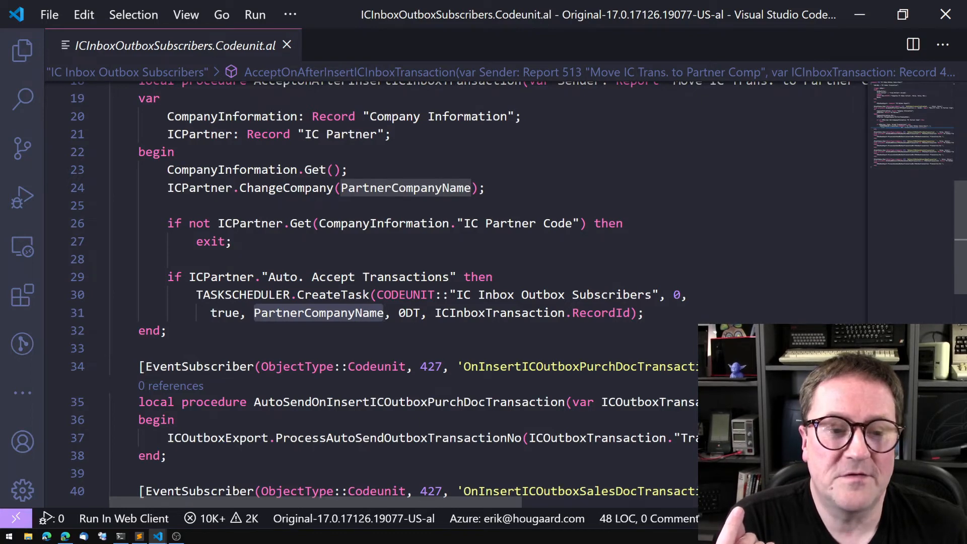
mouse_move(317, 312)
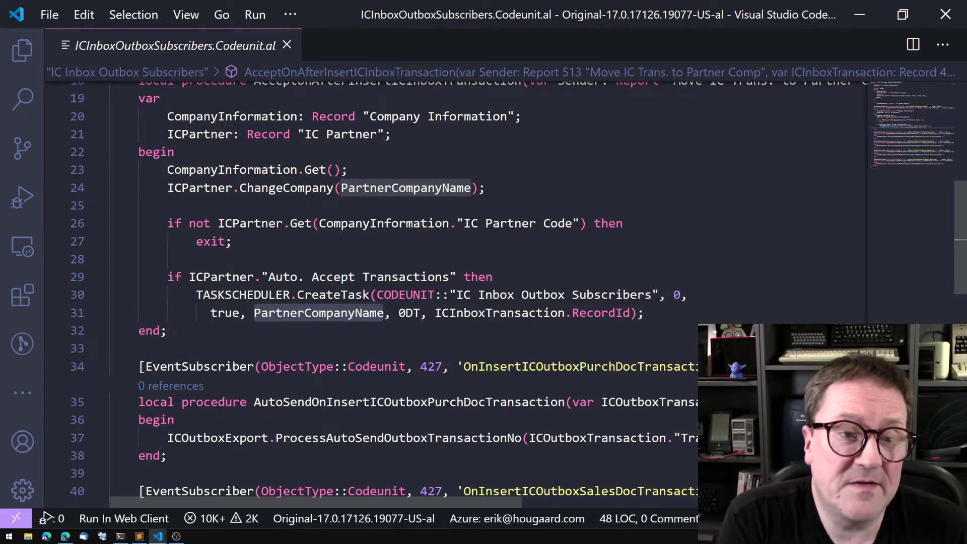
scroll(up, 3)
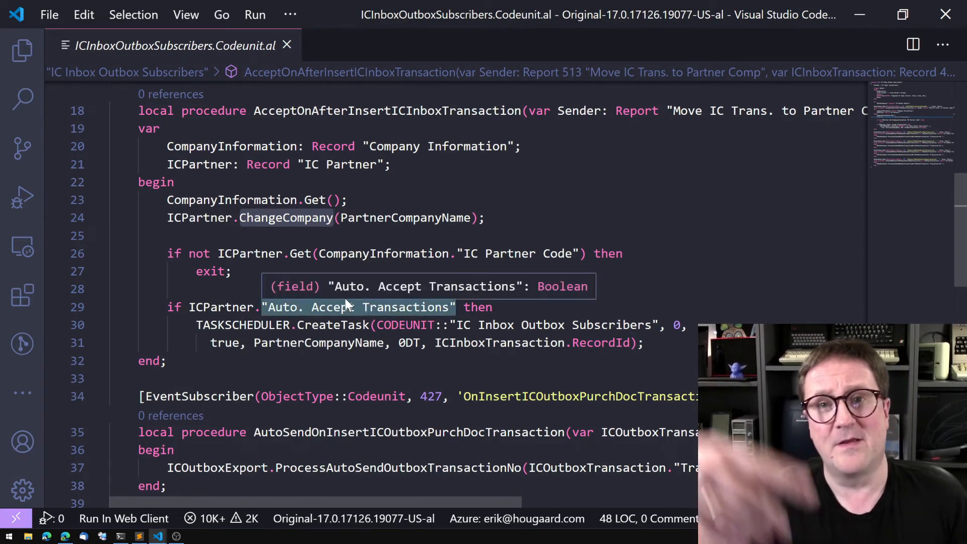
mouse_move(311, 228)
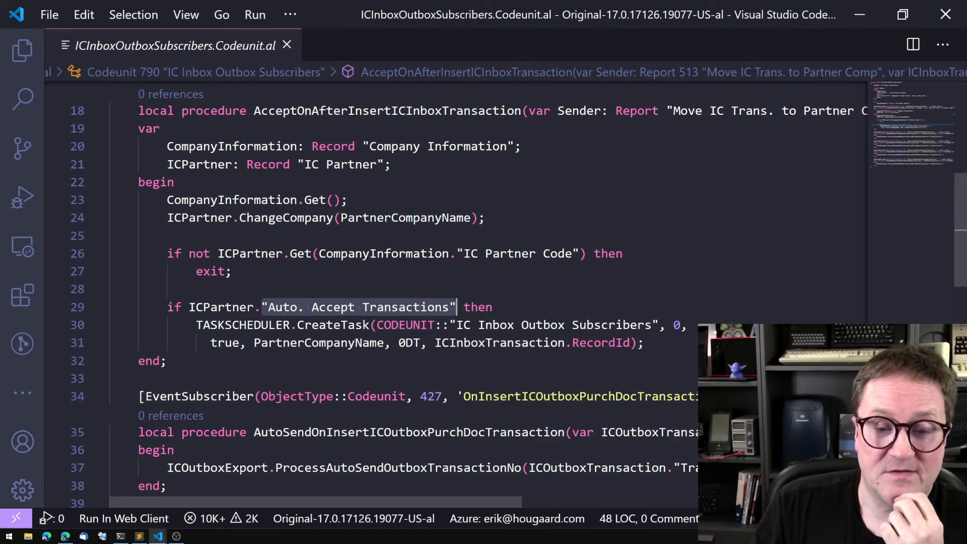
mouse_move(552, 325)
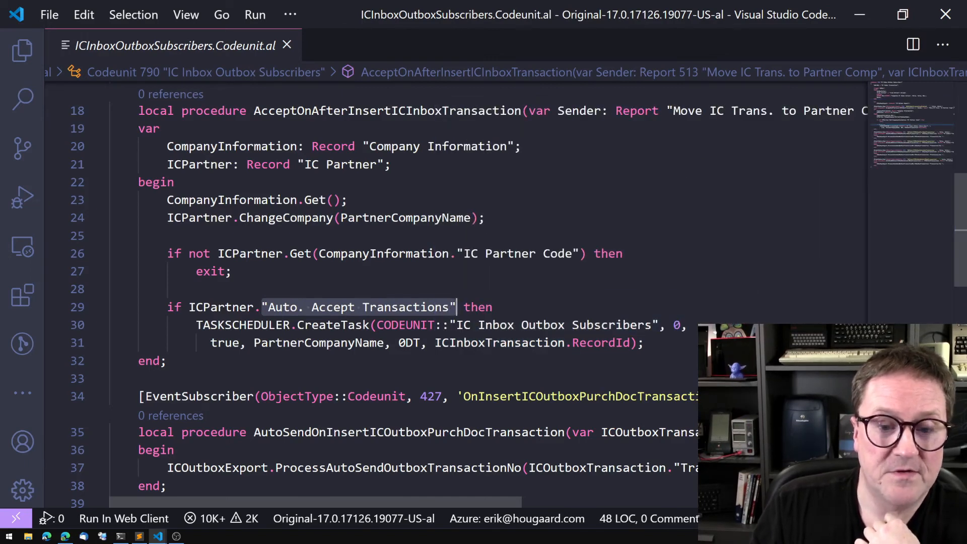
double_click(404, 217)
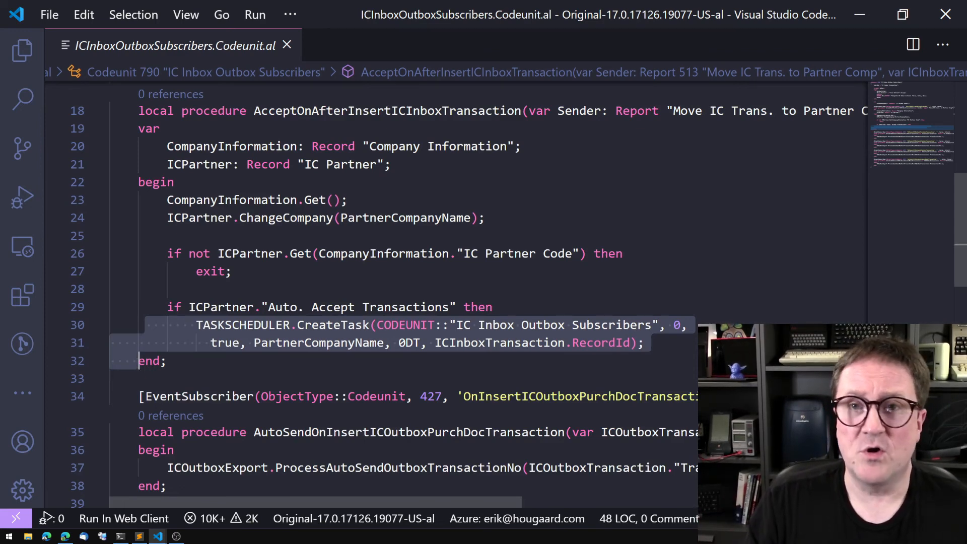
mouse_move(500, 342)
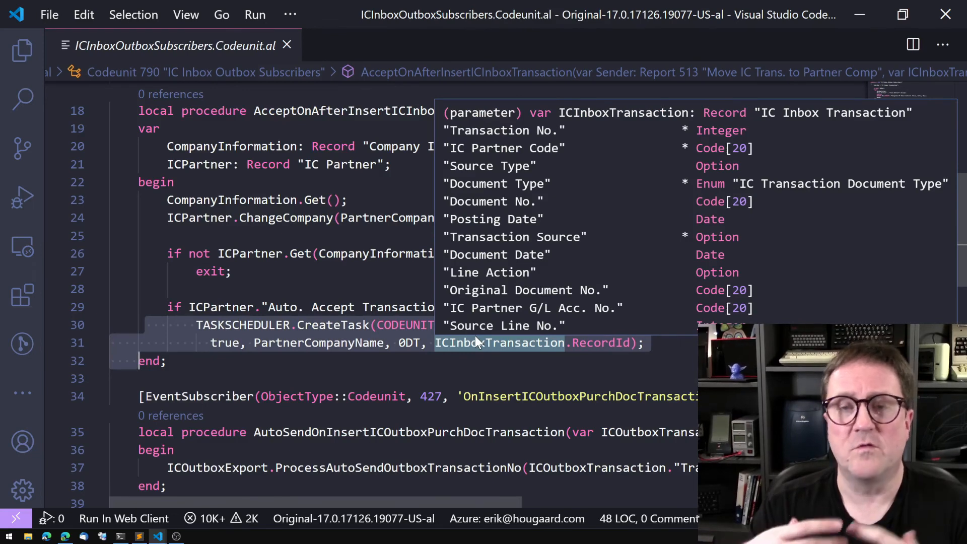
mouse_move(478, 342)
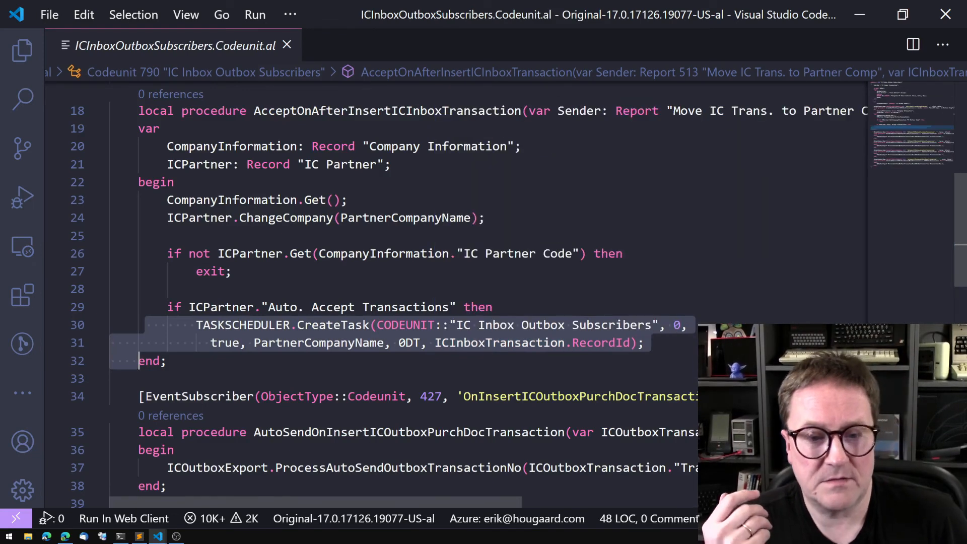
click(338, 326)
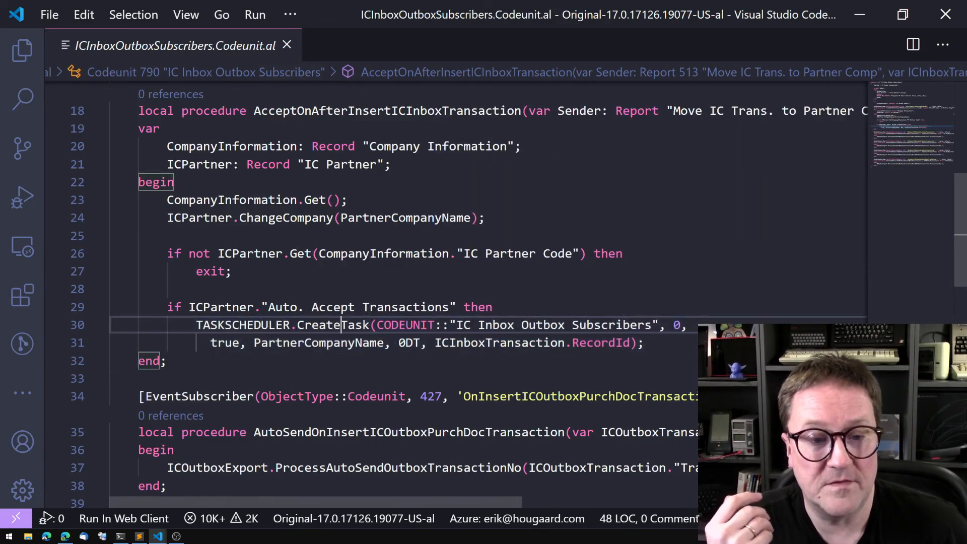